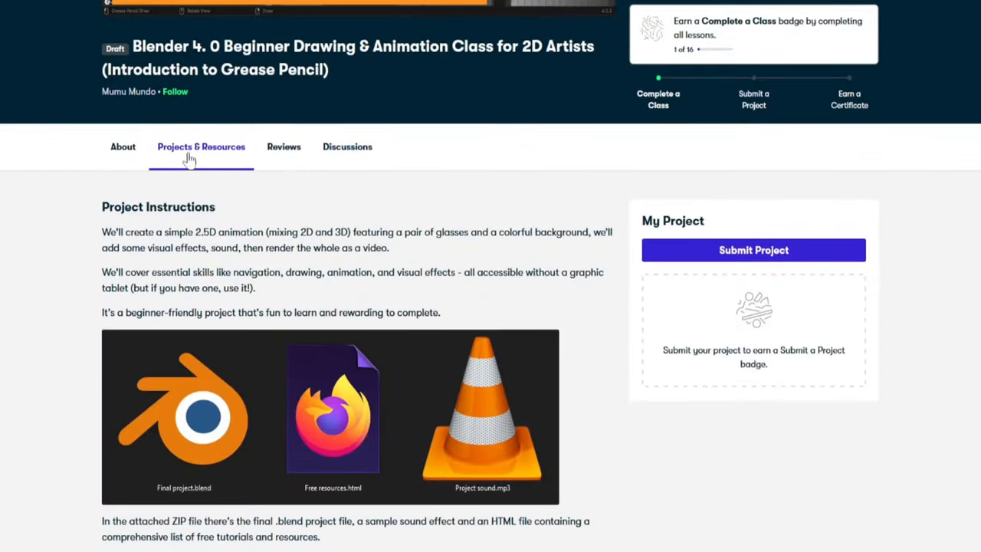
Step: Go to blender.org and reach its Download page offering Blender 4.0.2 for Windows
scroll(down, 3)
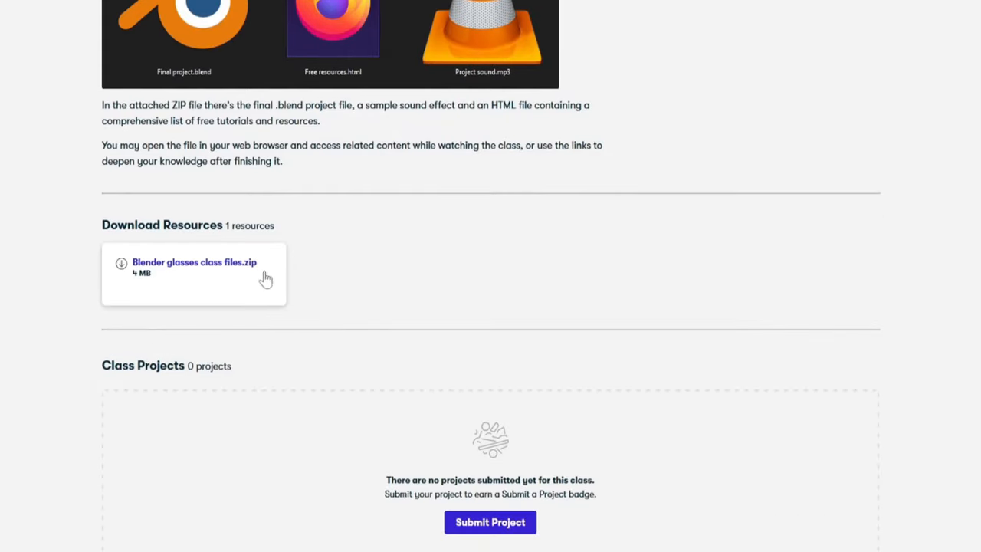
scroll(up, 3)
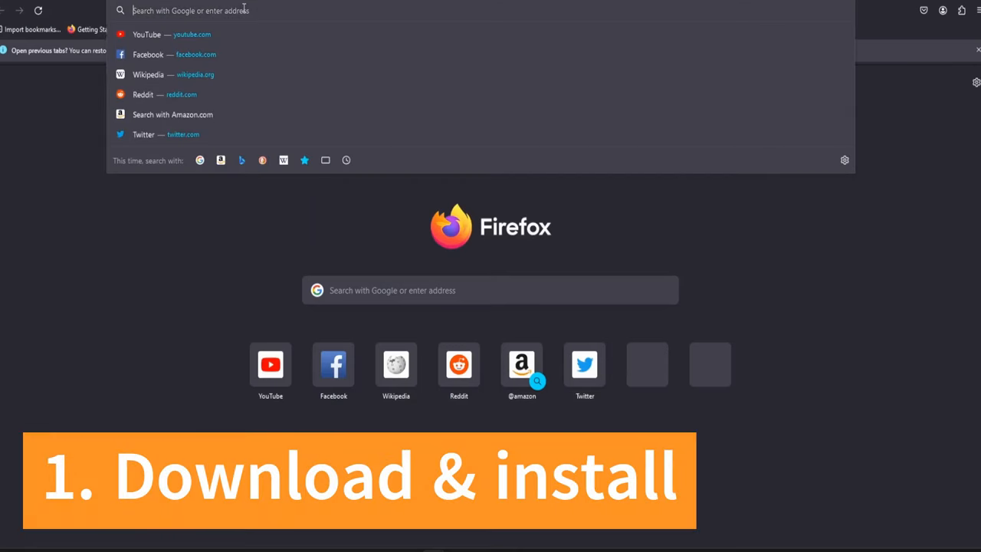
text(blender.org)
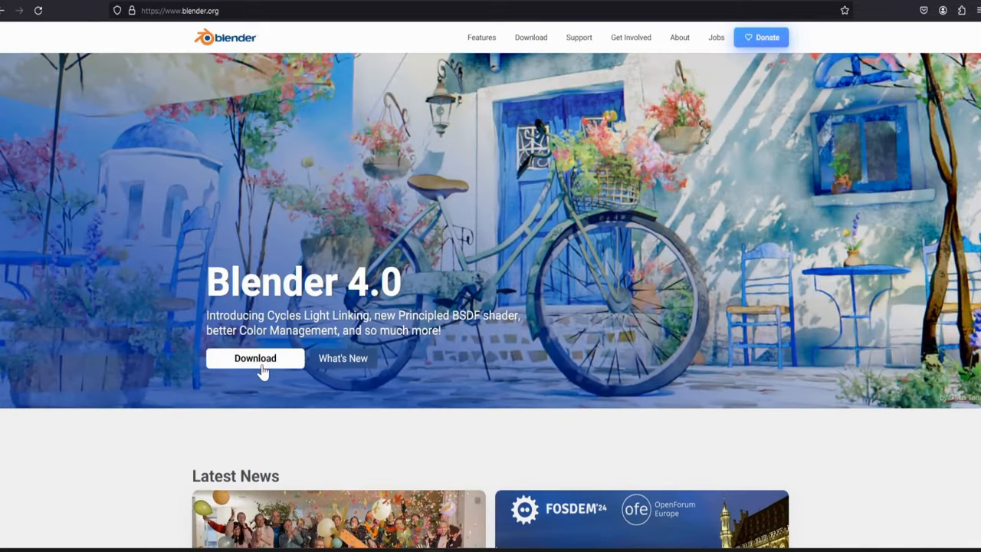
click(254, 359)
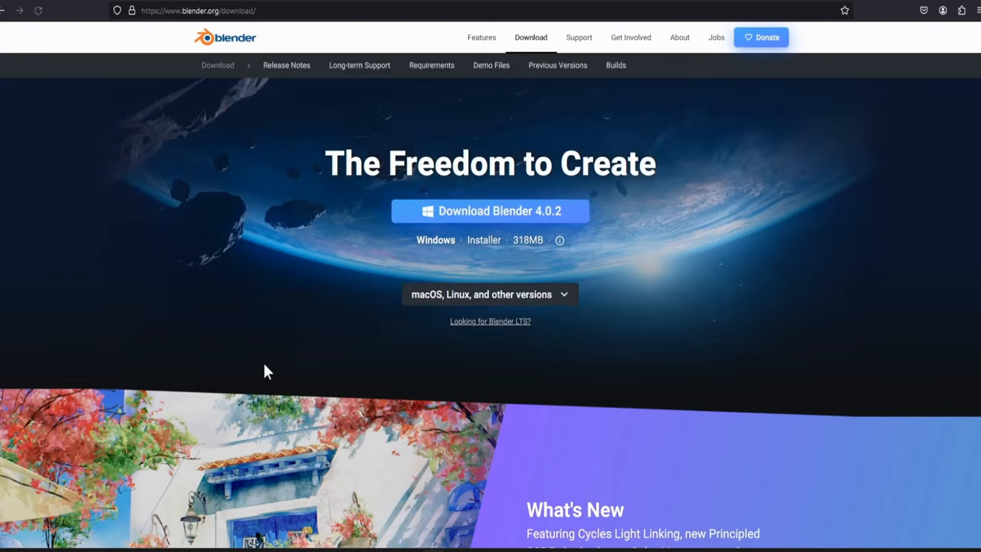
mouse_move(554, 221)
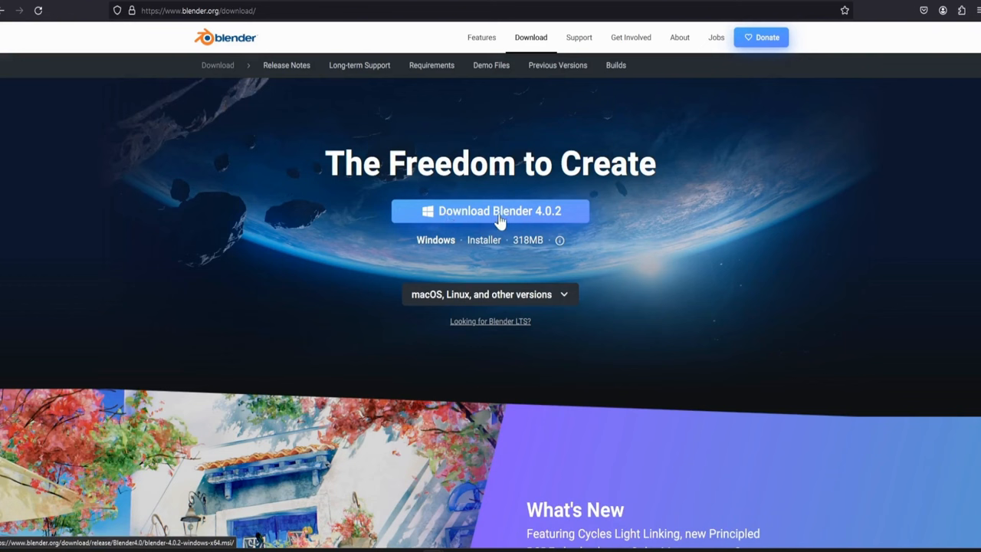
mouse_move(512, 301)
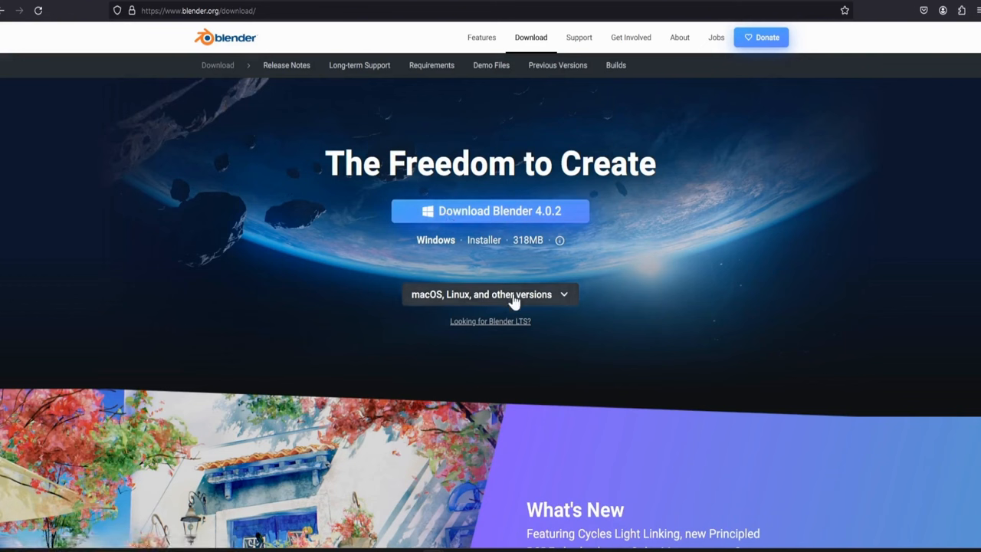
Step: Expand 'macOS, Linux, and other versions' to list the Windows portable ZIP and other builds
click(490, 294)
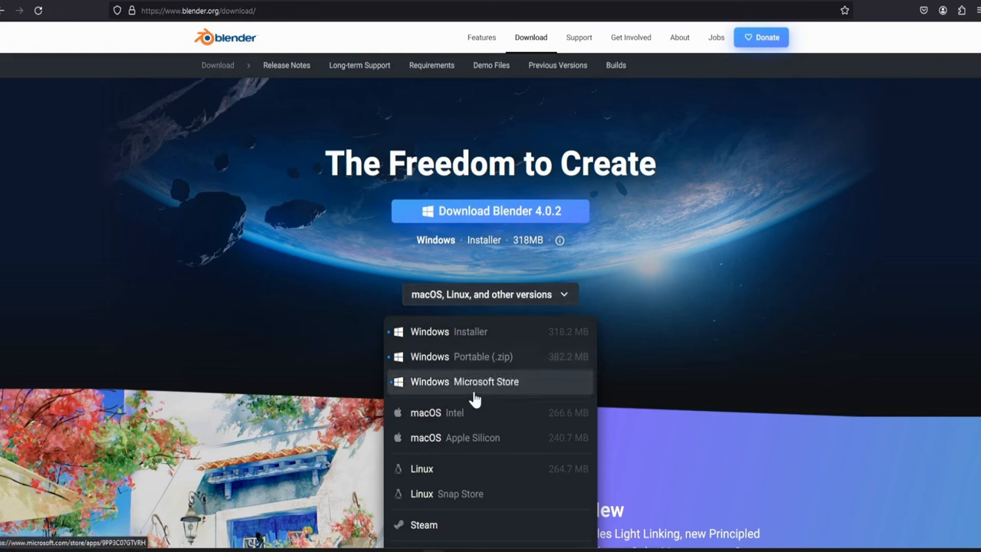
mouse_move(472, 469)
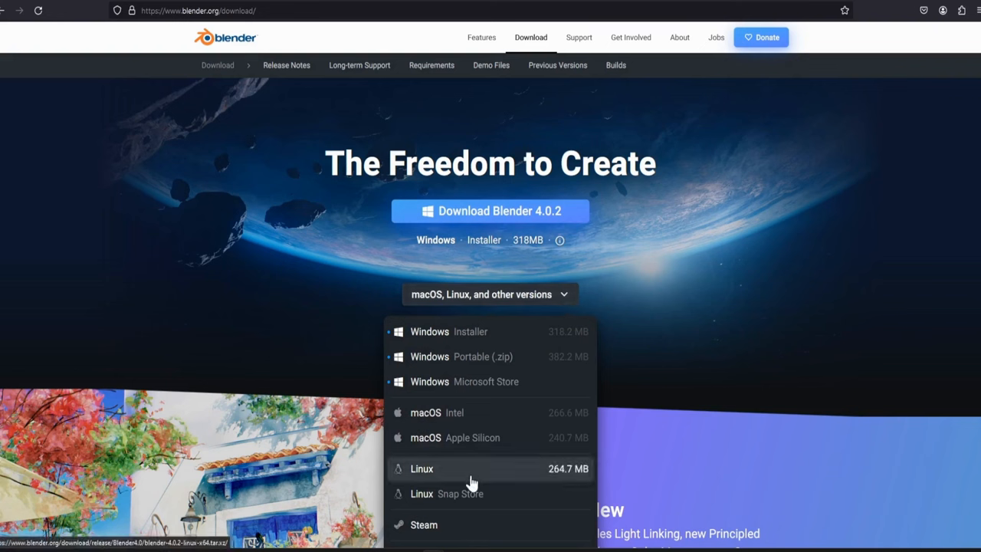
mouse_move(497, 340)
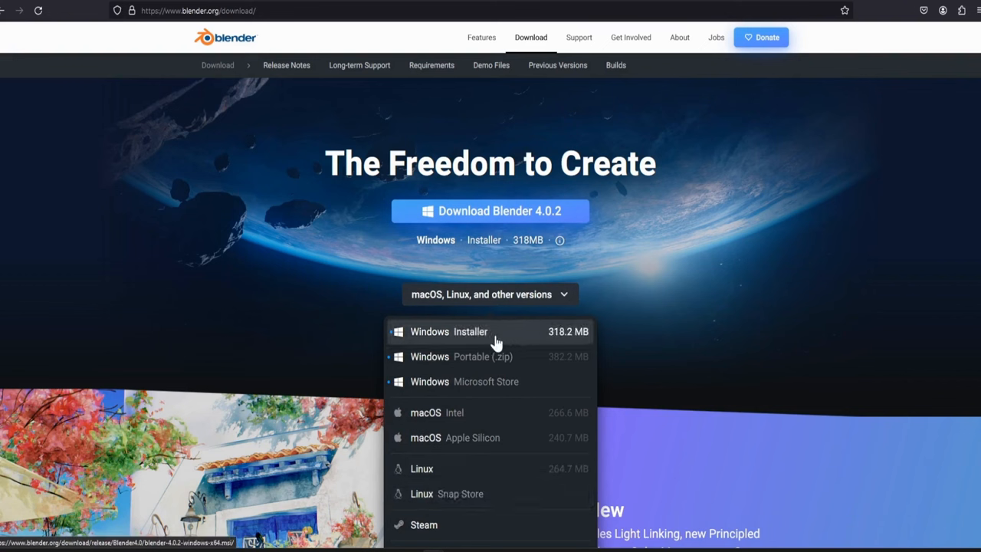
mouse_move(510, 340)
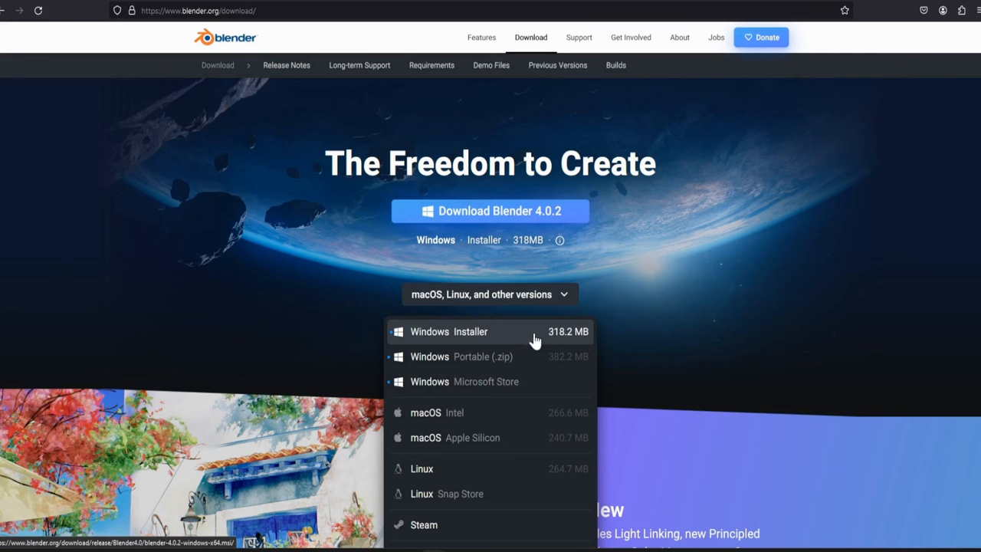
mouse_move(459, 365)
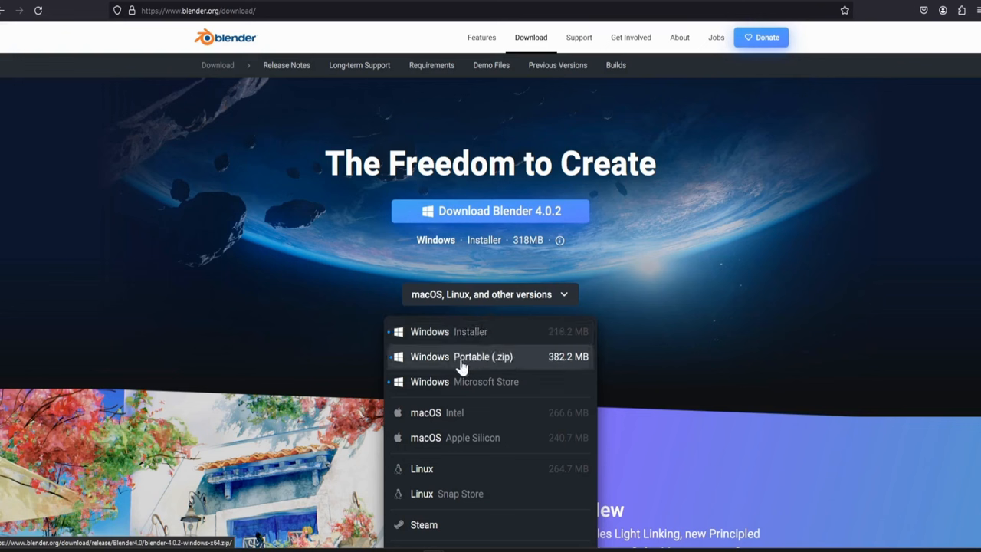
mouse_move(509, 368)
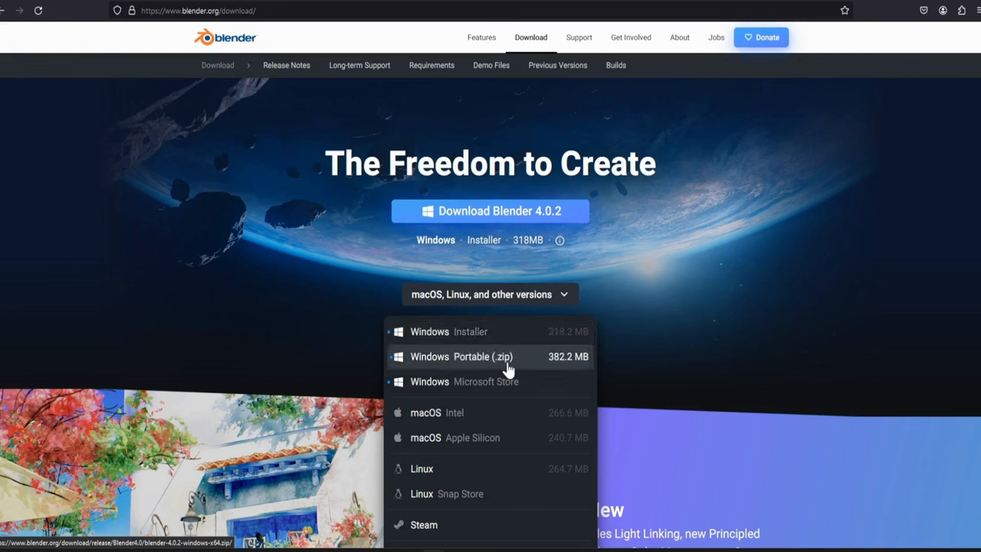
mouse_move(460, 393)
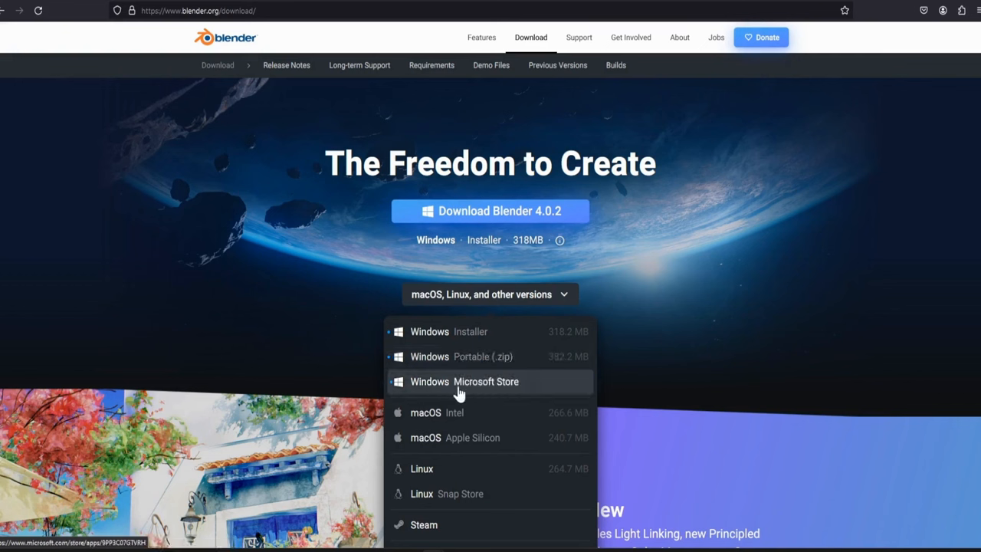
mouse_move(507, 392)
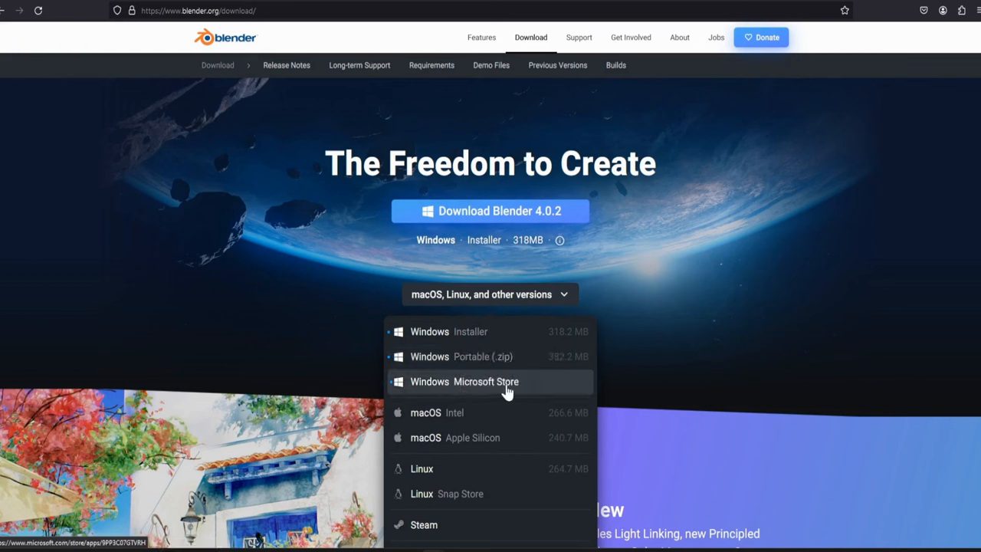
mouse_move(490, 355)
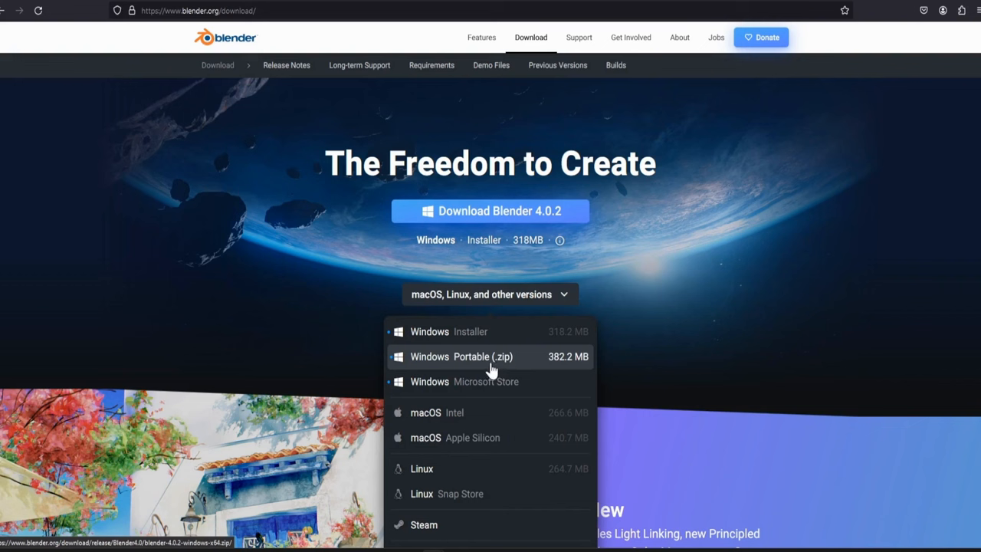
mouse_move(512, 374)
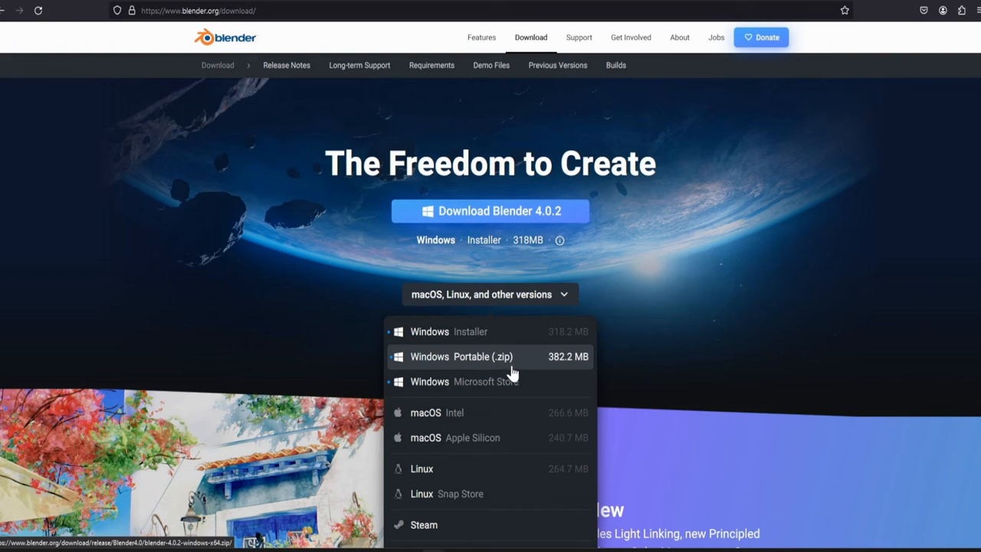
Step: Download the Windows Portable zip, browse into blender-4.0.2-windows-x64 and copy all its files
click(460, 355)
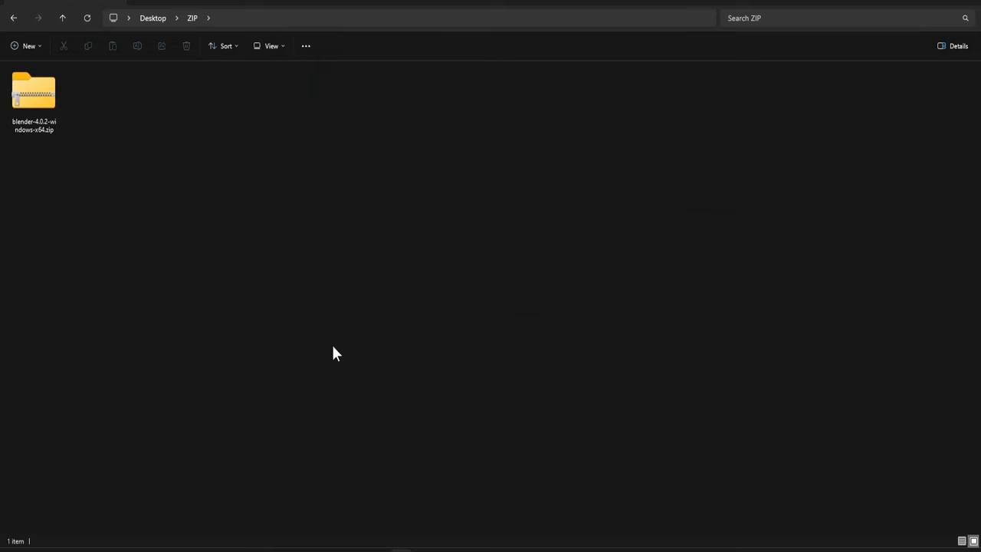
click(34, 92)
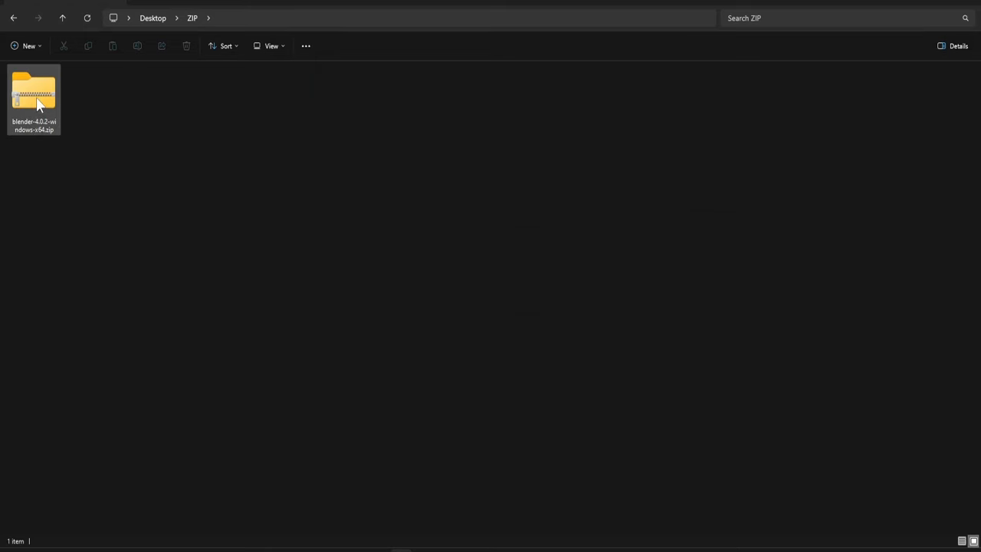
double_click(34, 92)
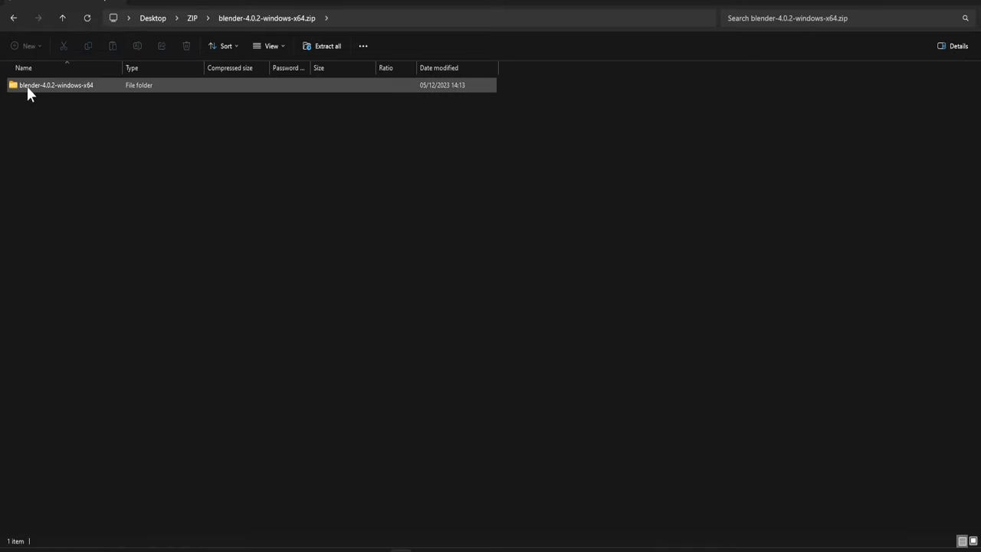
double_click(55, 86)
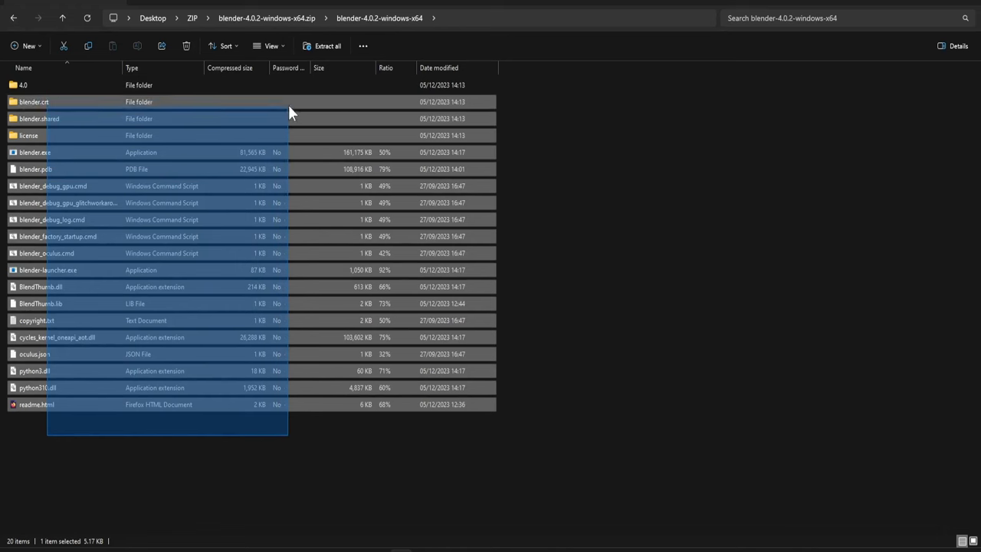
key(ctrl+a)
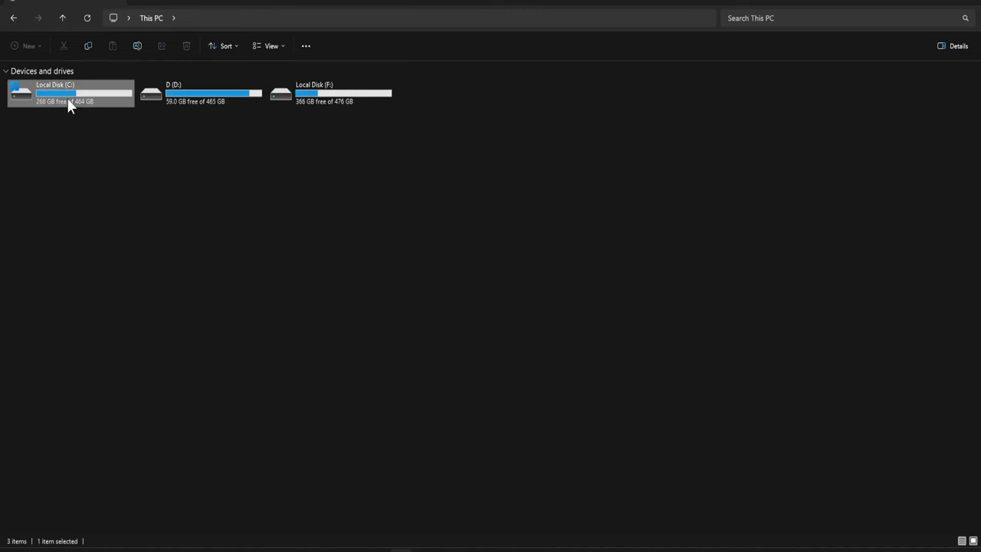
mouse_move(74, 104)
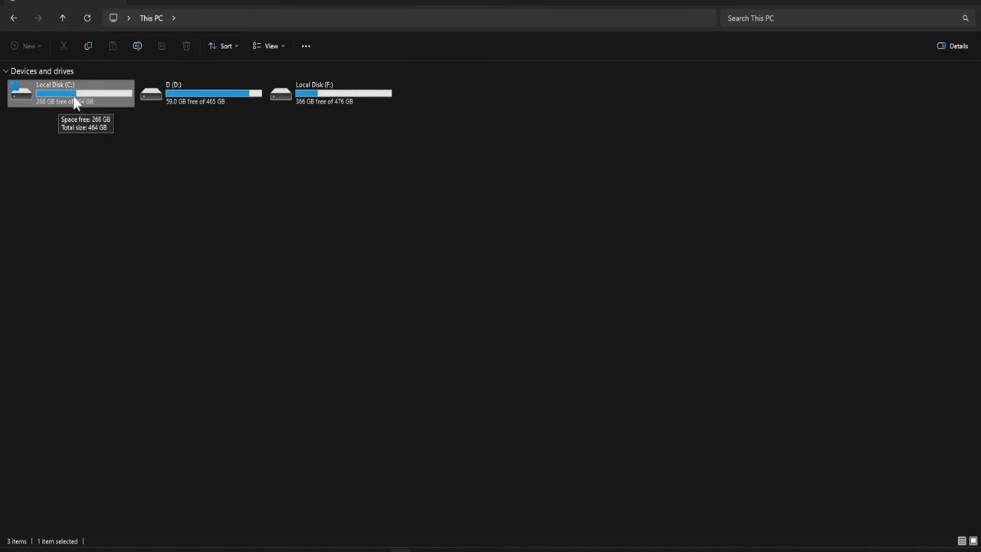
double_click(69, 92)
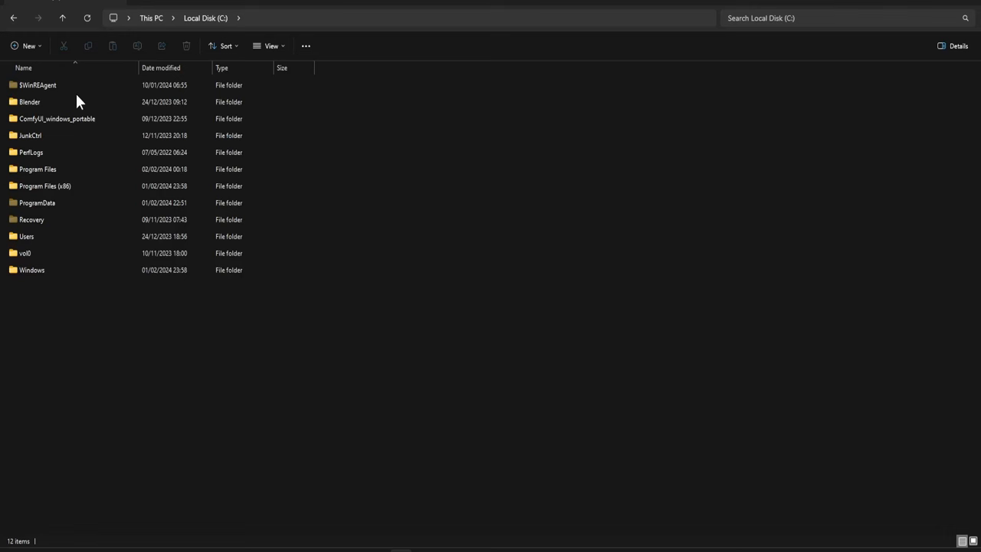
click(29, 101)
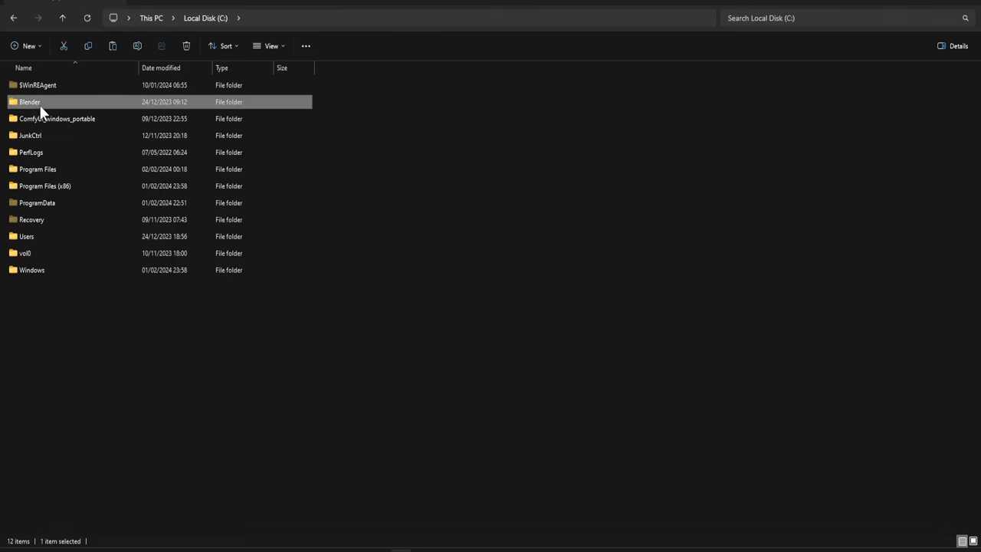
double_click(29, 101)
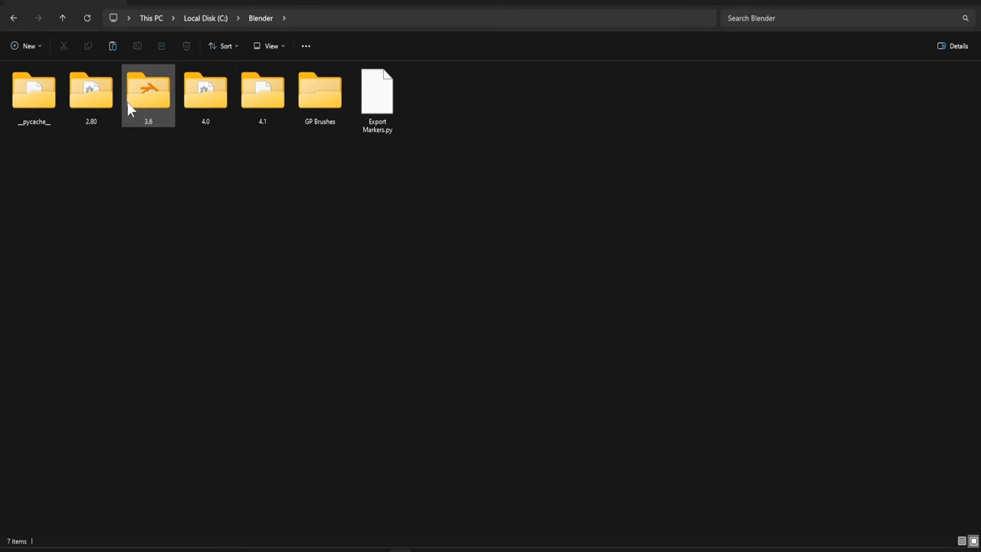
click(92, 92)
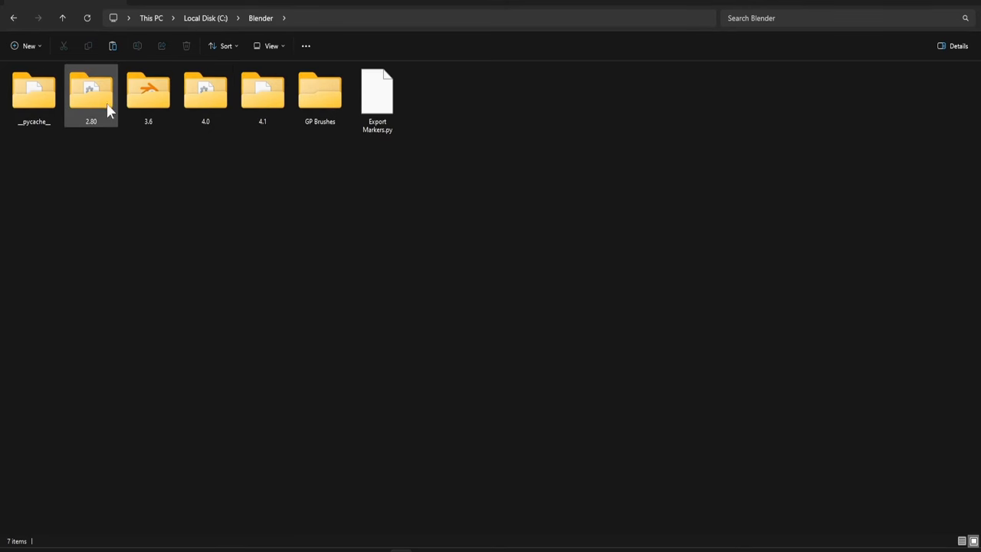
mouse_move(114, 111)
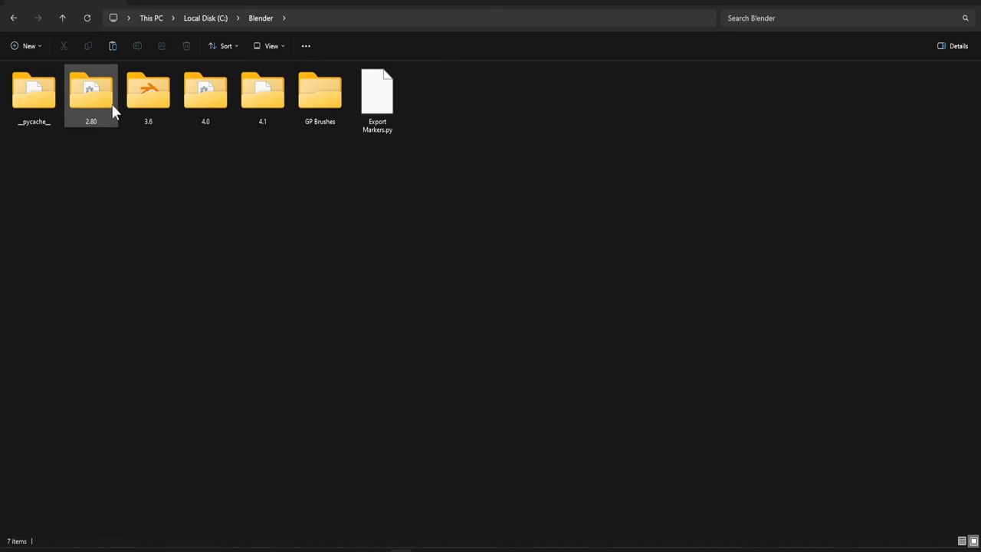
click(263, 92)
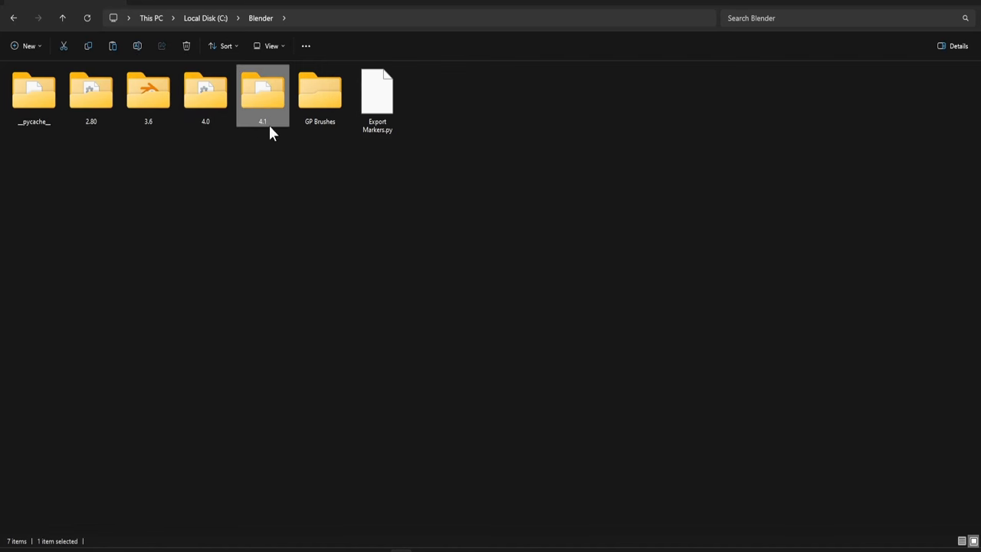
mouse_move(248, 135)
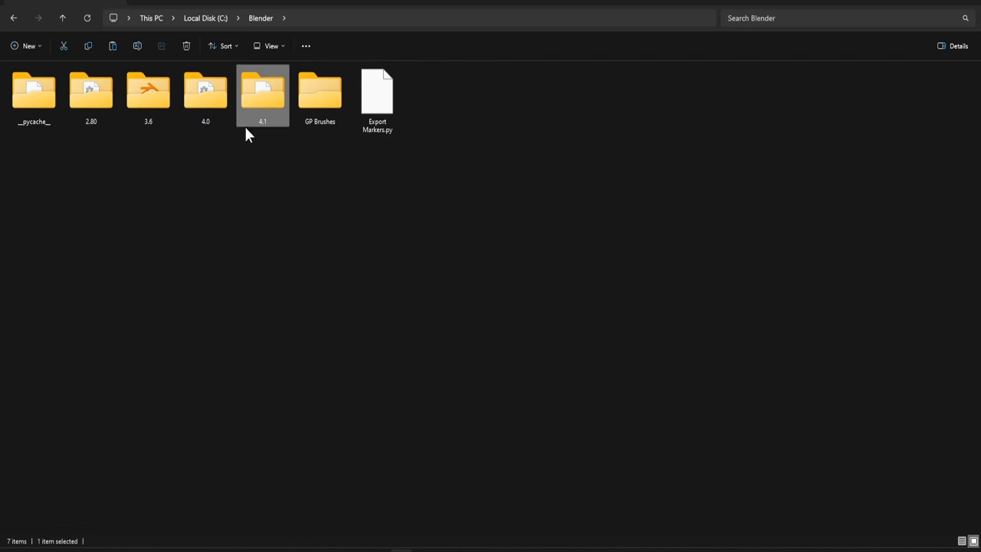
mouse_move(253, 143)
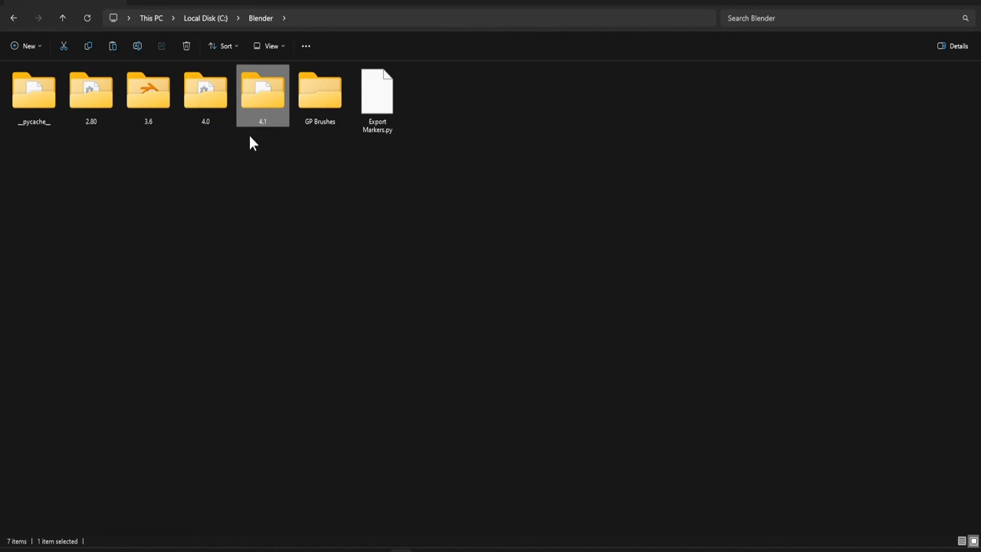
mouse_move(279, 138)
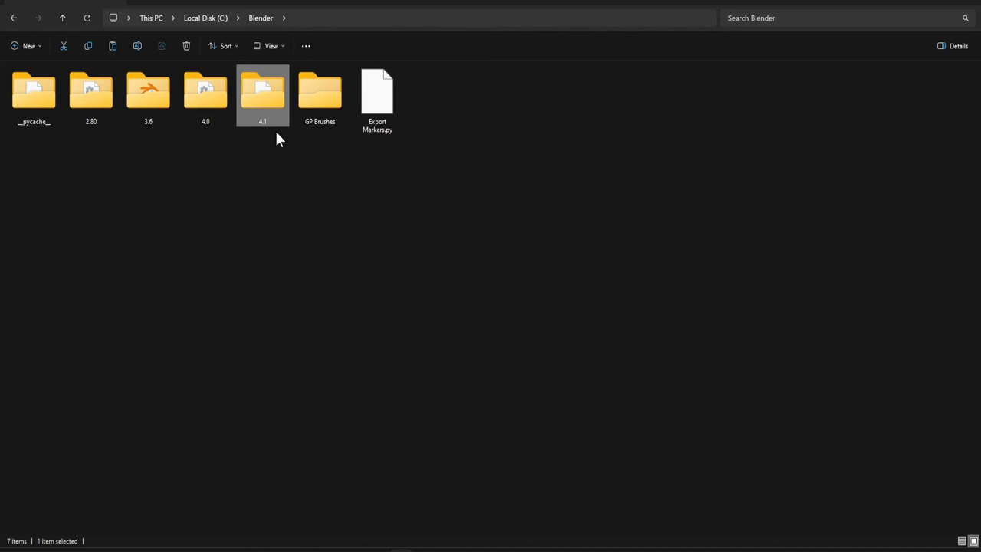
mouse_move(282, 123)
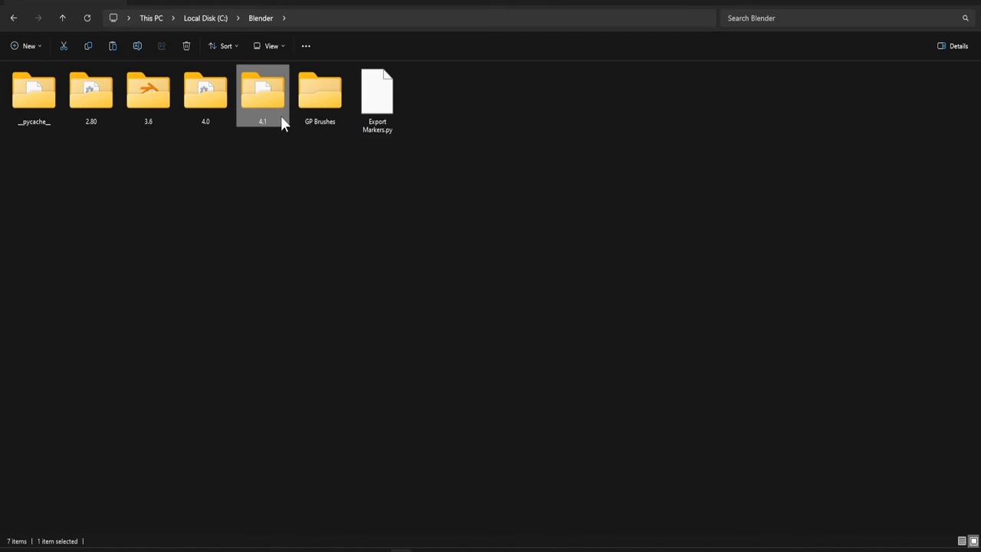
mouse_move(277, 153)
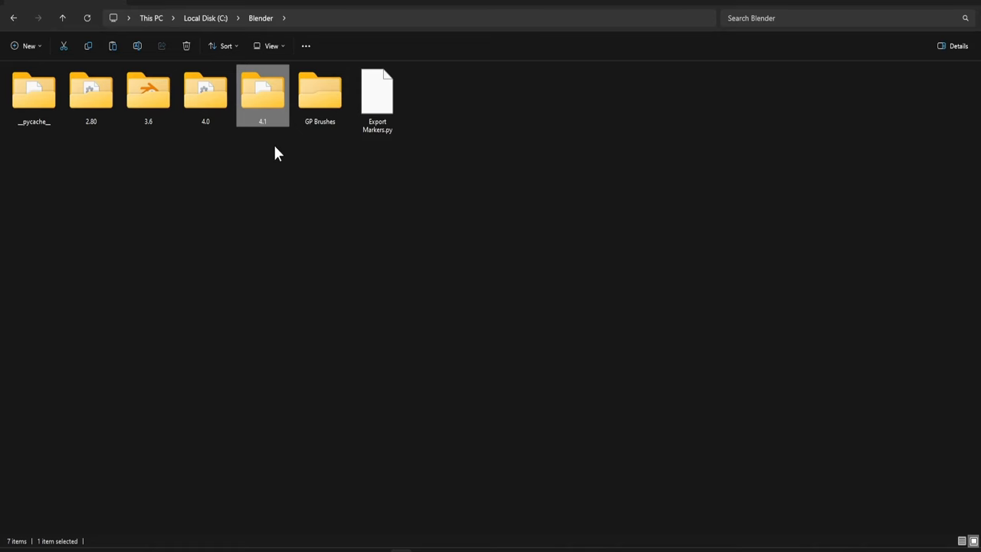
click(205, 92)
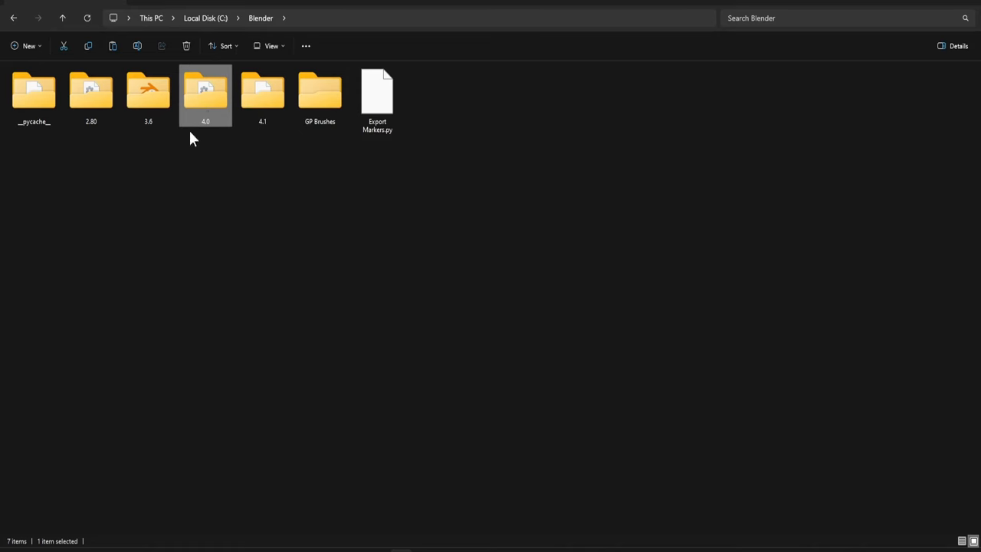
mouse_move(212, 144)
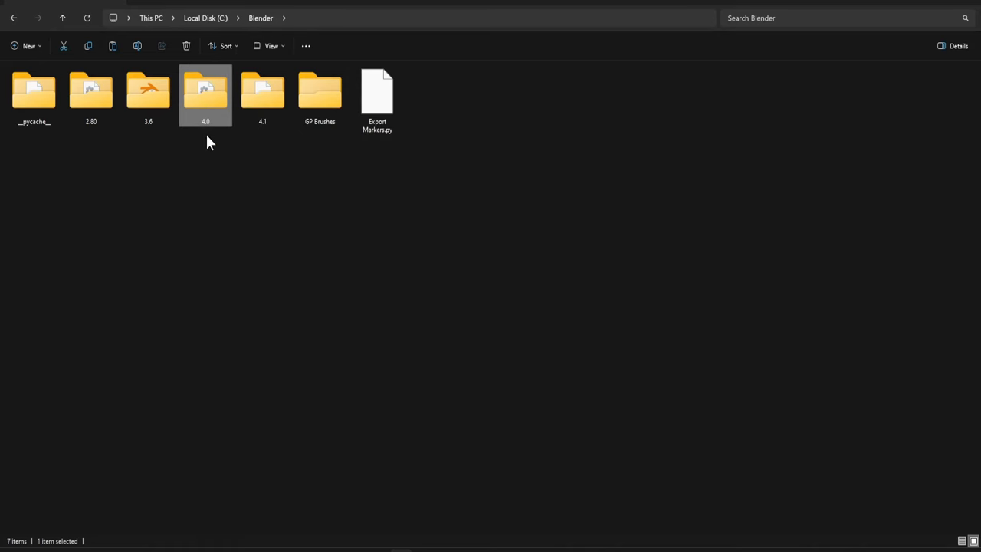
Step: Open the 4.0 folder in C:\Blender and look over its existing Blender files
double_click(205, 90)
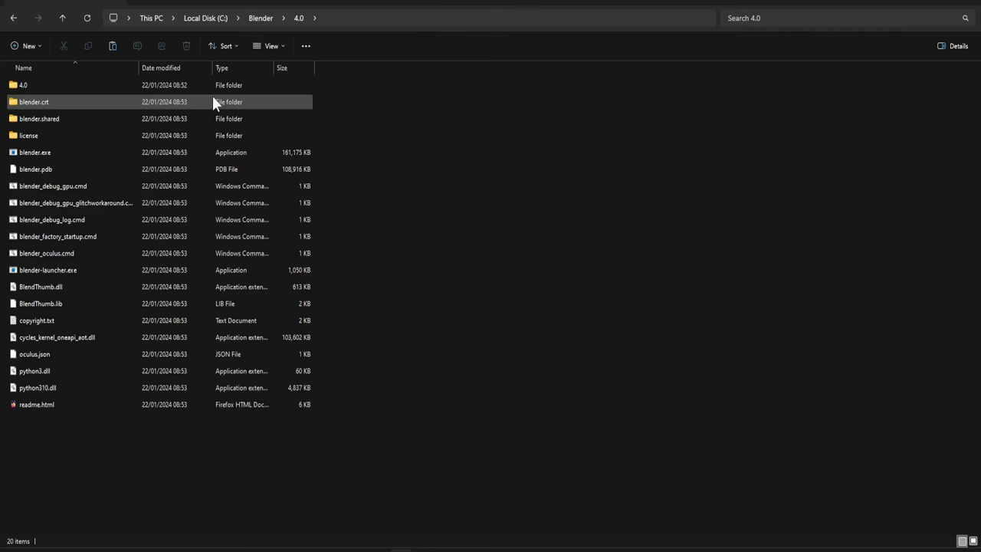
click(40, 118)
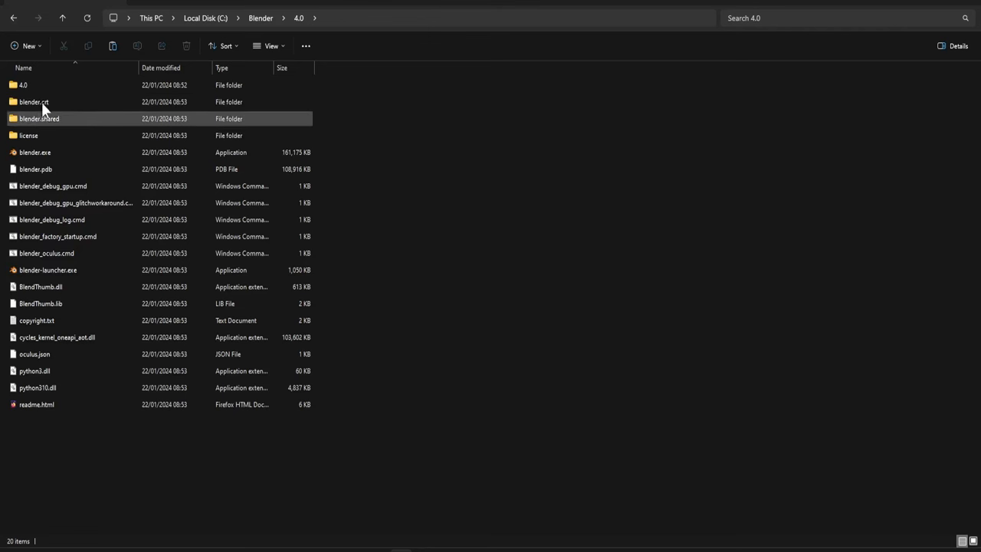
click(37, 387)
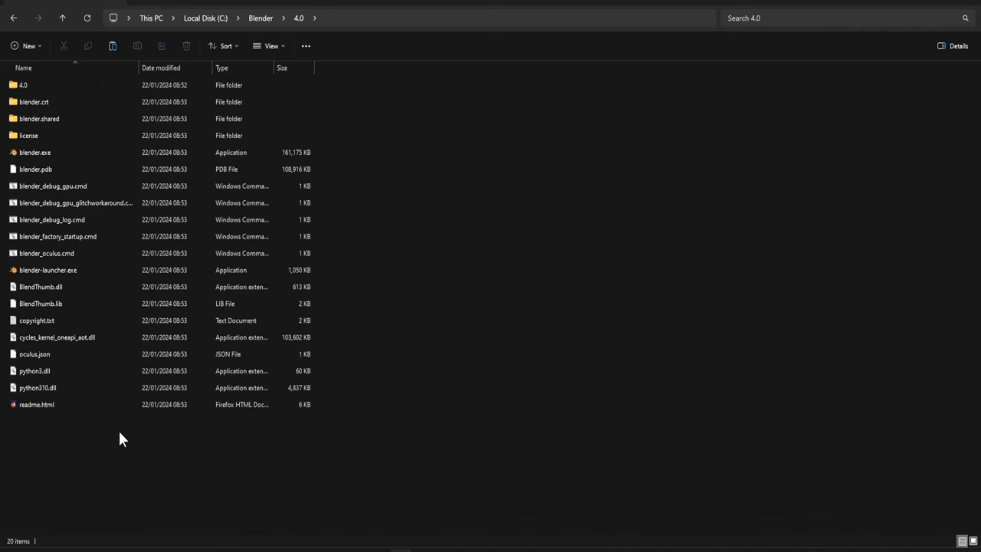
mouse_move(61, 449)
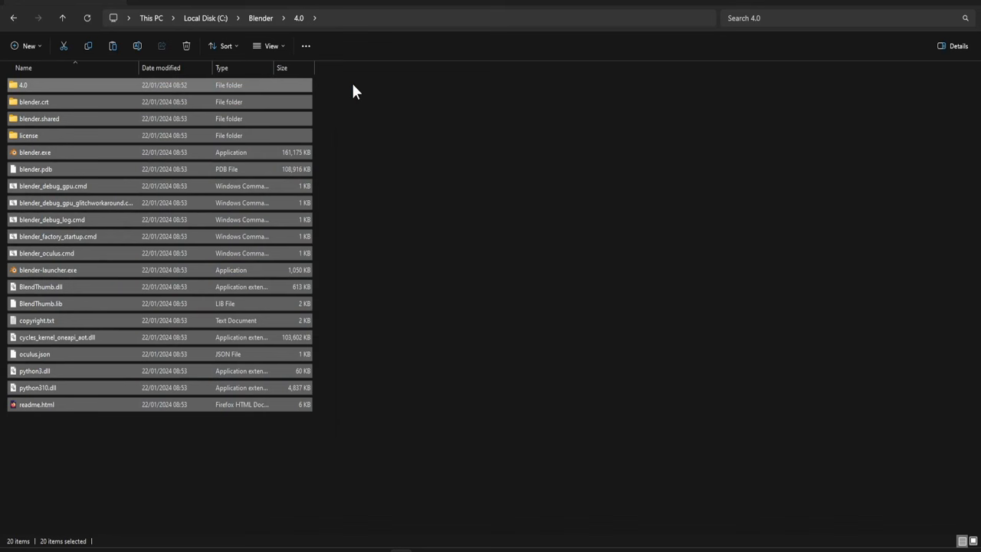
Step: Permanently delete the 20 selected items, confirming the Delete Multiple Items prompt
key(Delete)
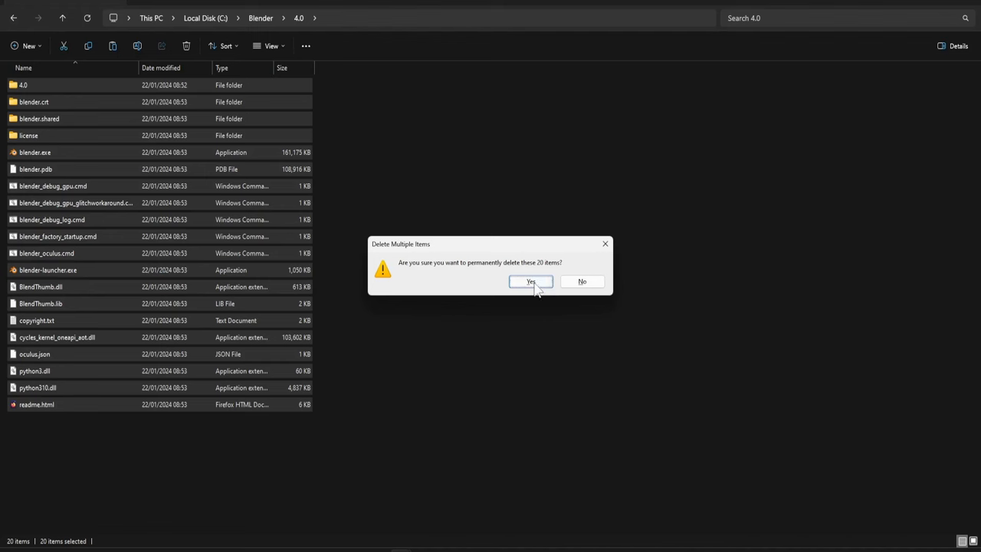
click(531, 282)
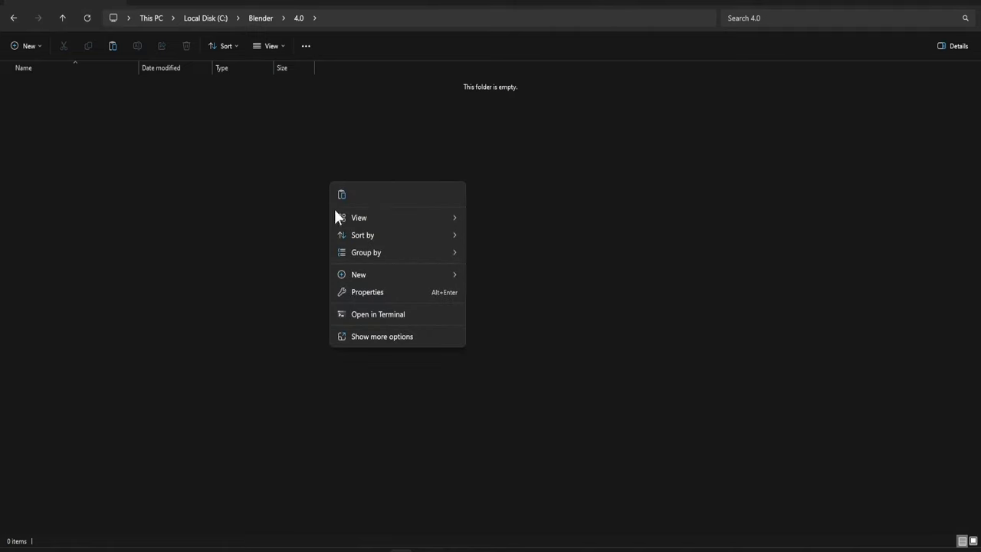
mouse_move(343, 197)
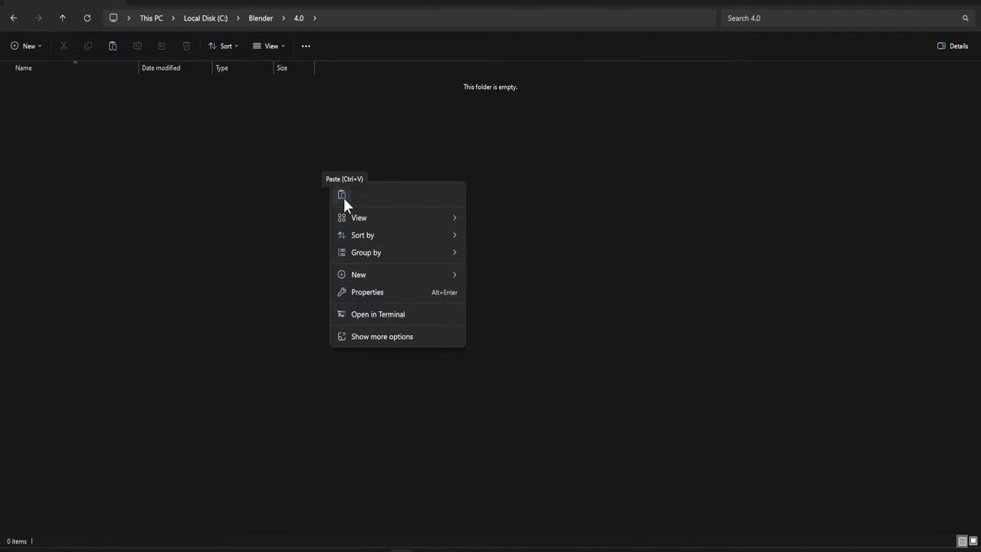
Step: Paste the Blender 4.0.2 files into the empty 4.0 folder and launch blender-launcher.exe
click(342, 193)
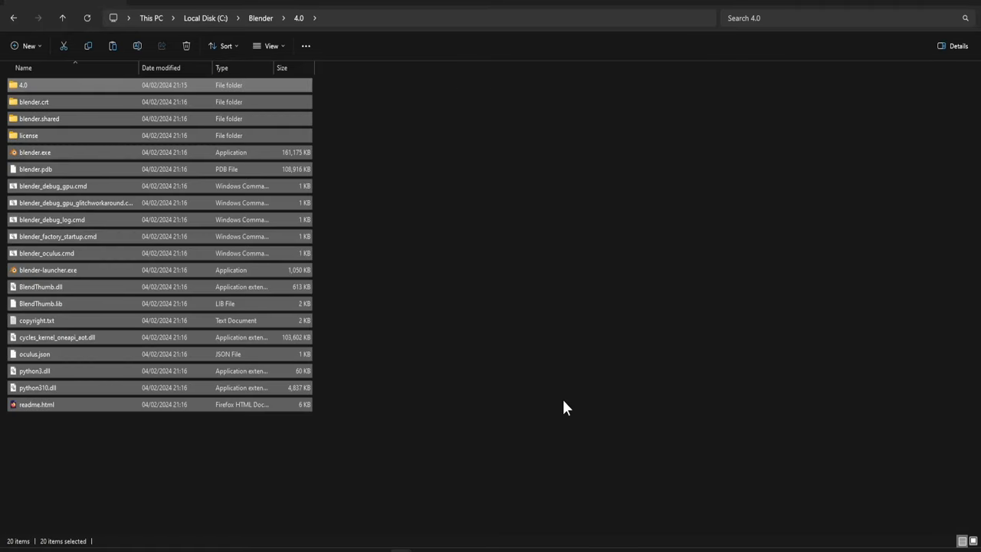
click(49, 270)
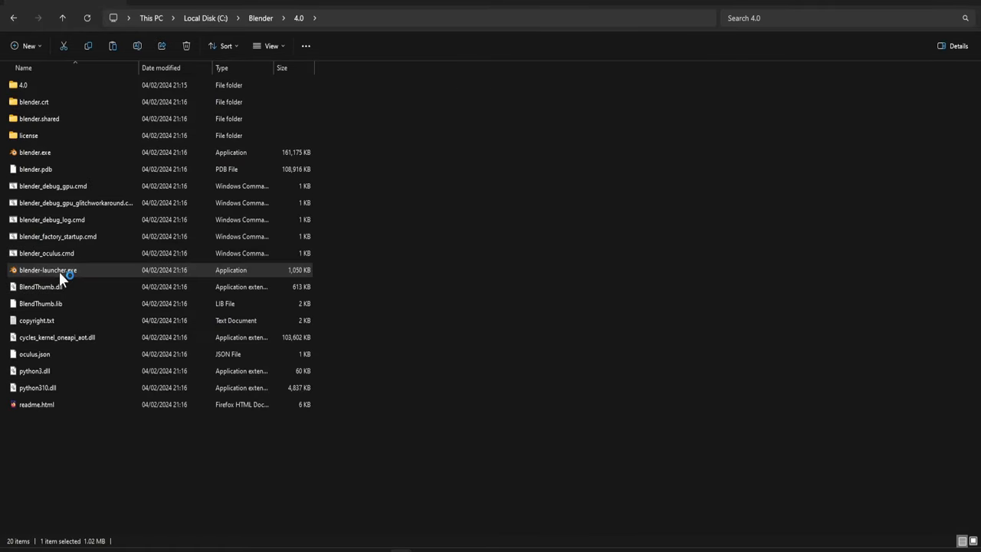
double_click(49, 270)
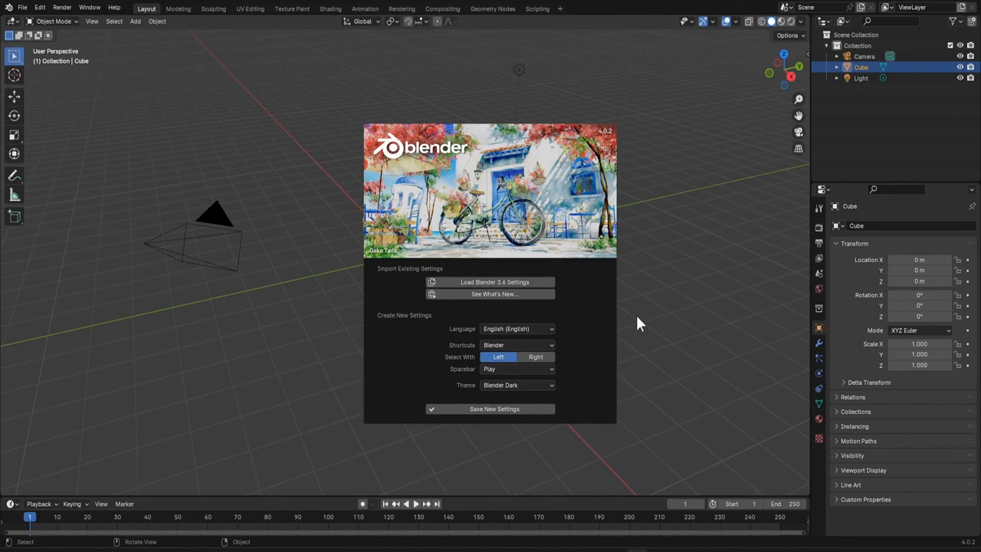
mouse_move(506, 282)
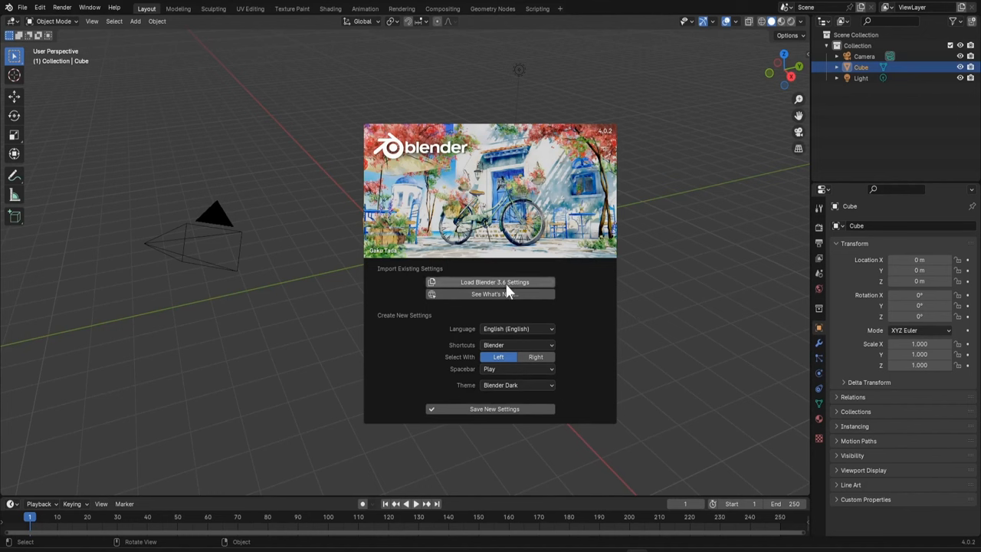
mouse_move(506, 282)
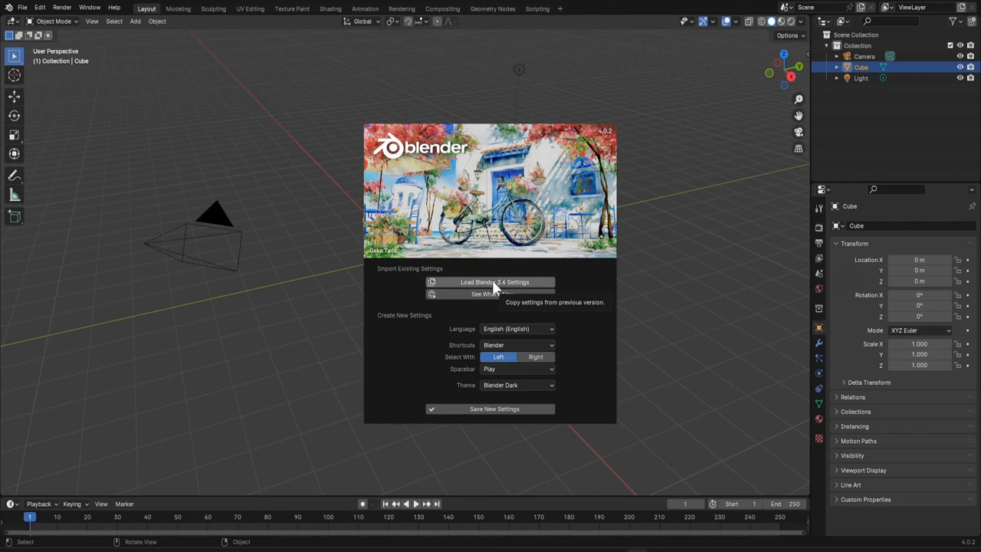
mouse_move(533, 341)
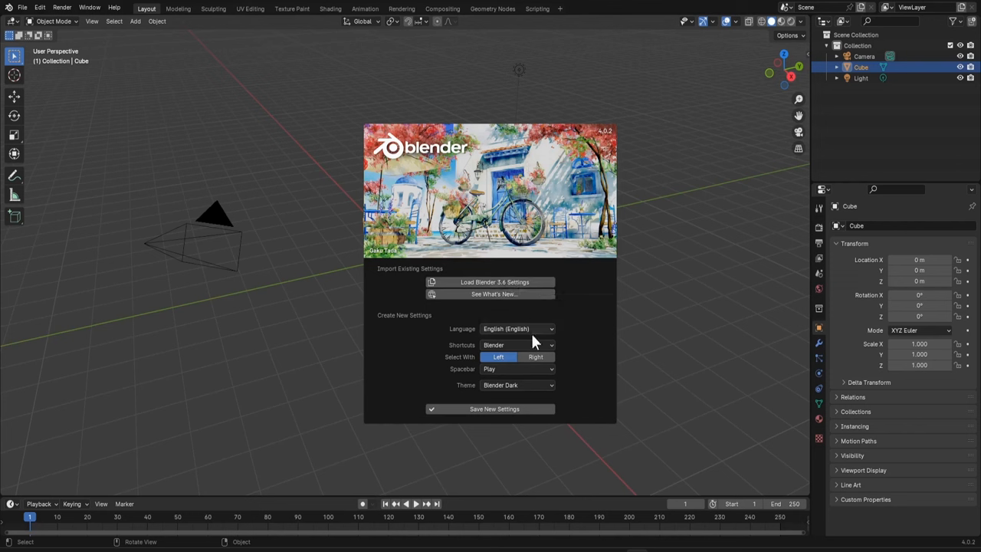
mouse_move(494, 408)
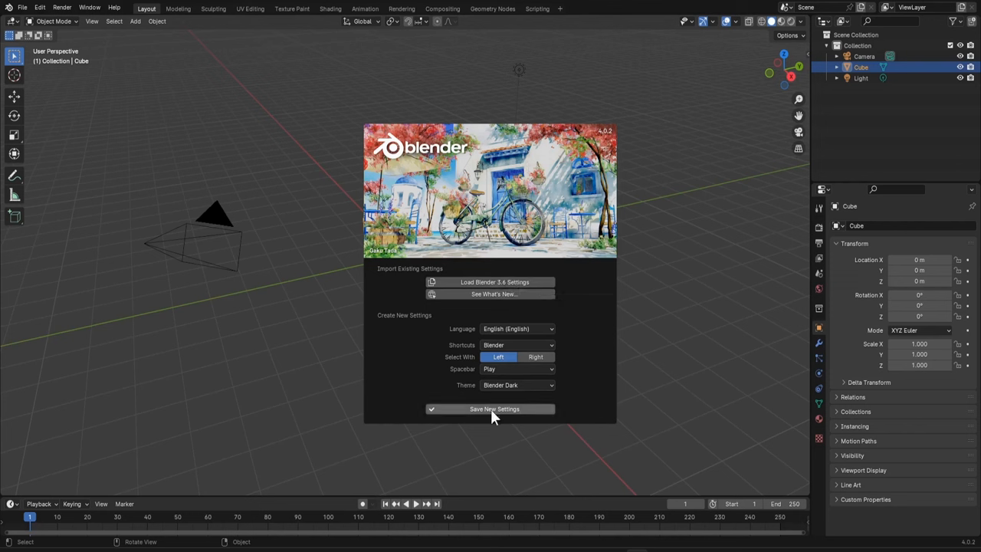
mouse_move(493, 407)
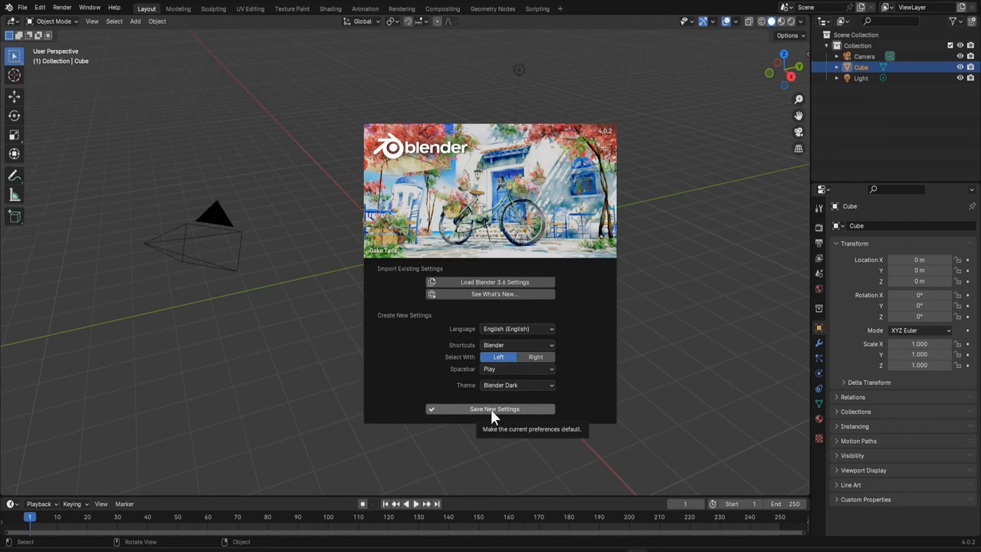
Step: Choose Save New Settings on the first-run splash instead of importing old ones
click(494, 408)
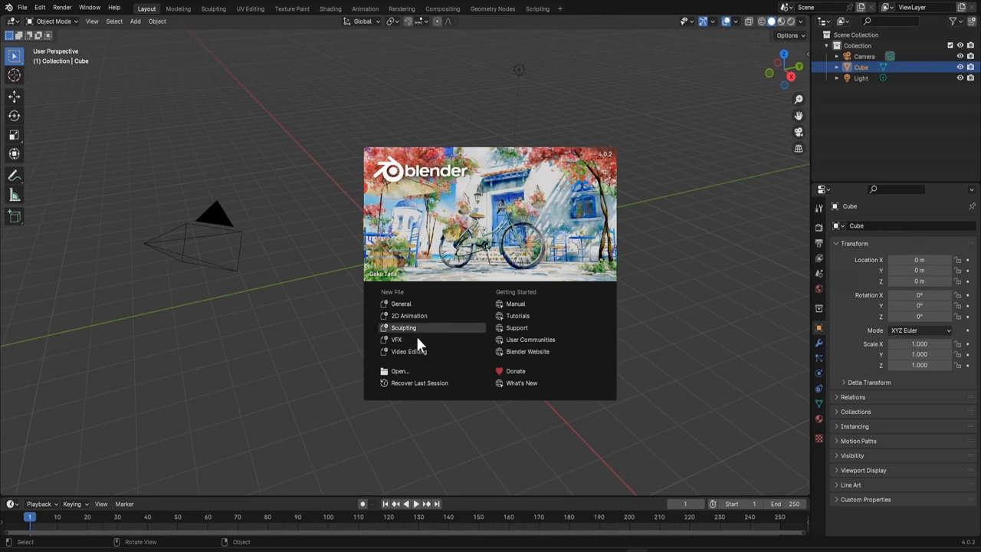
mouse_move(407, 351)
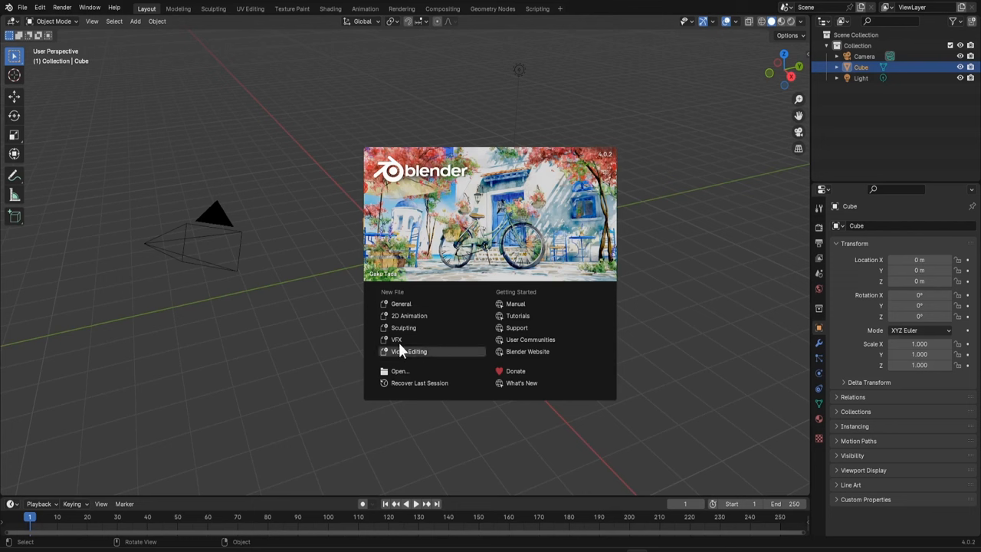
mouse_move(409, 315)
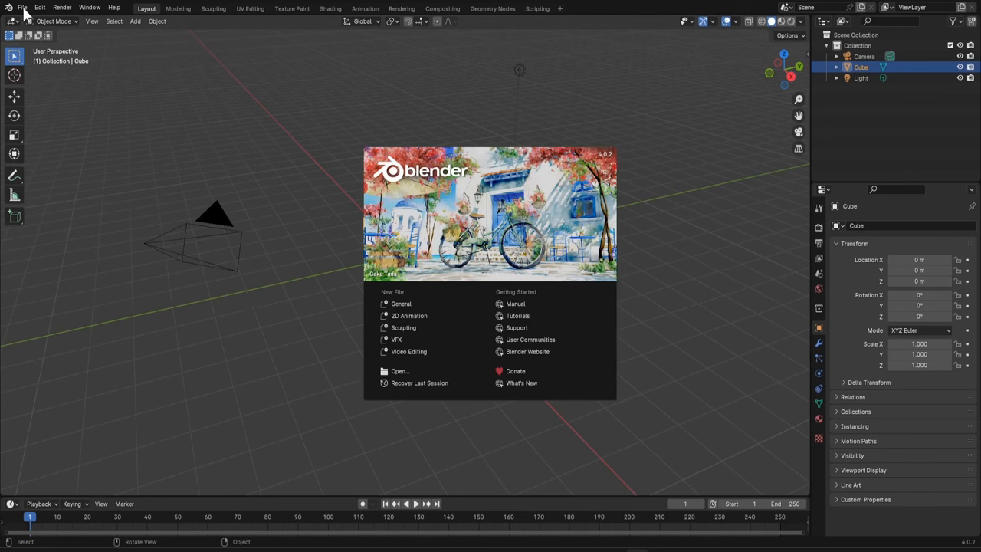
Step: Dismiss the splash and quit the older Blender via File > Quit
click(22, 6)
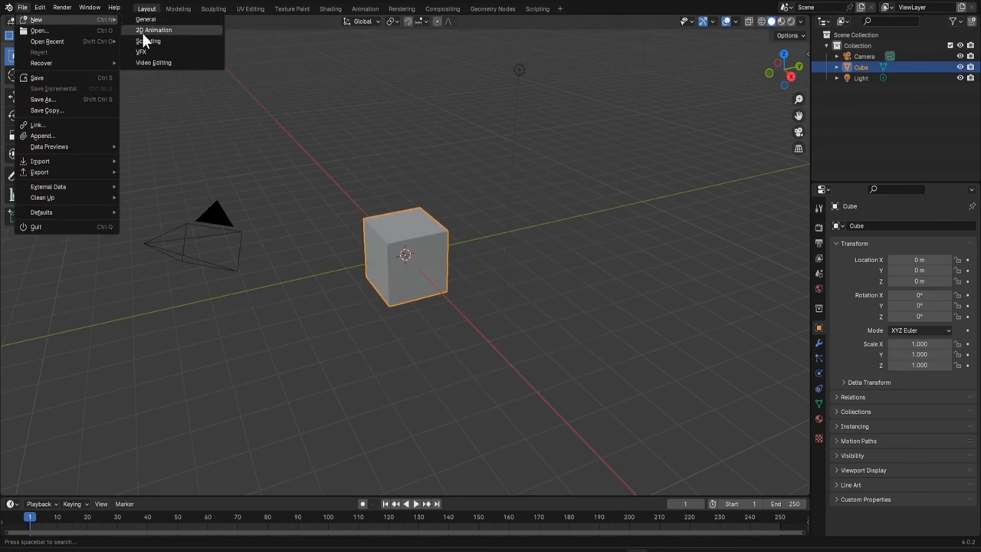
click(154, 29)
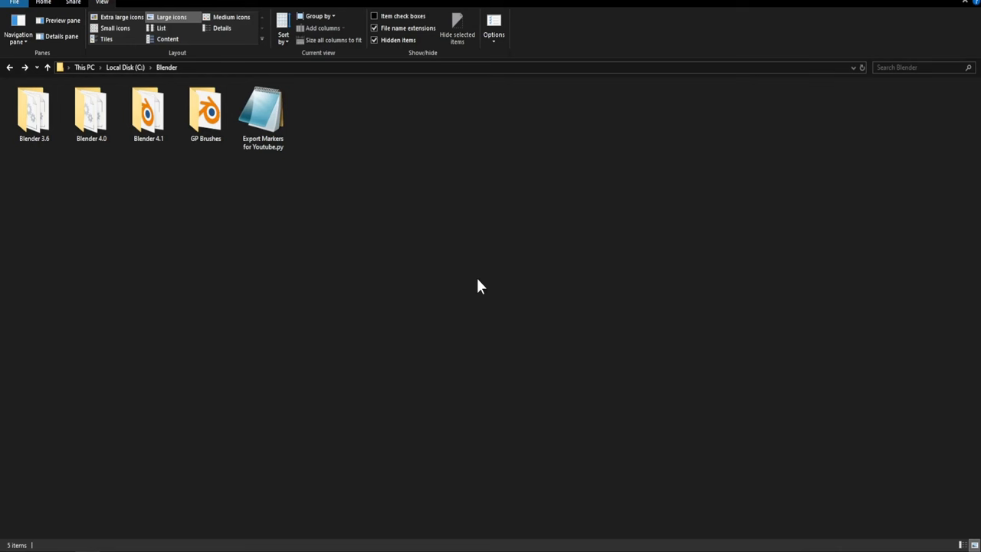
mouse_move(417, 268)
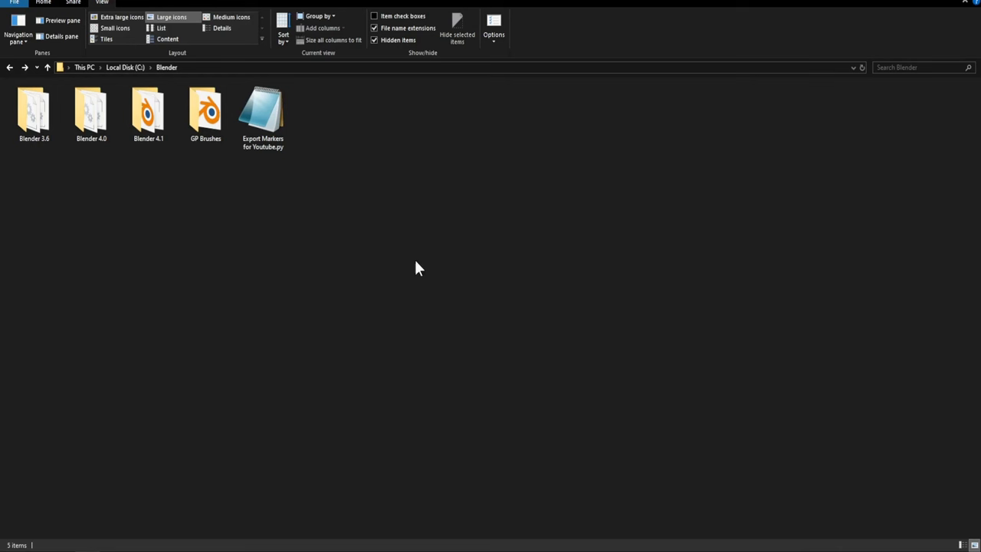
Step: Open the Blender 4.0 folder and relaunch Blender 4.0.2 from blender-launcher.exe
click(92, 114)
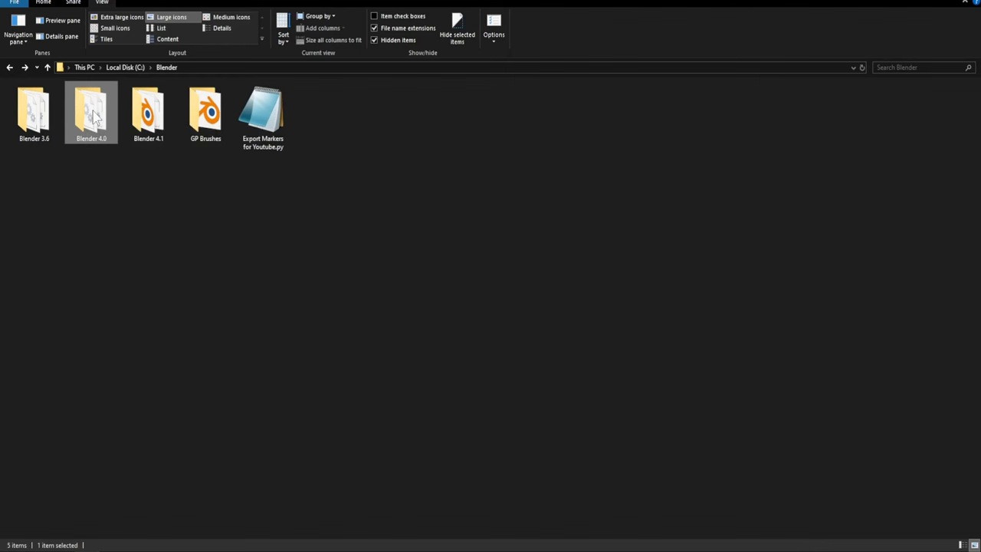
double_click(92, 110)
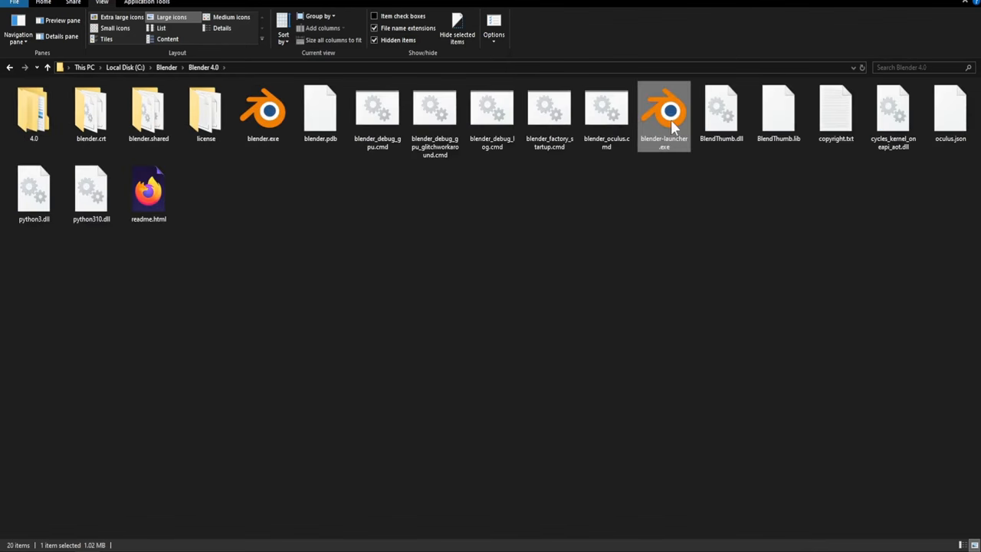
double_click(664, 110)
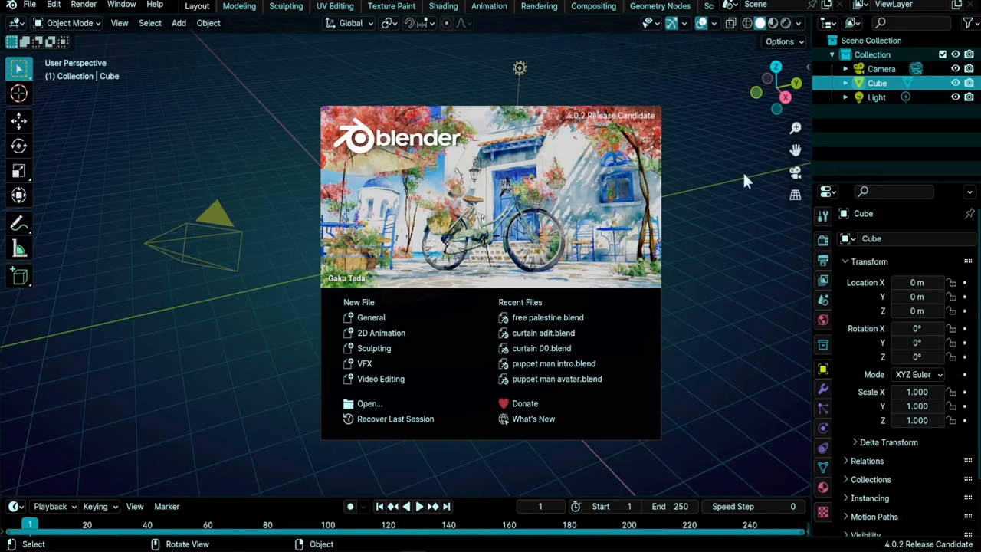
mouse_move(907, 6)
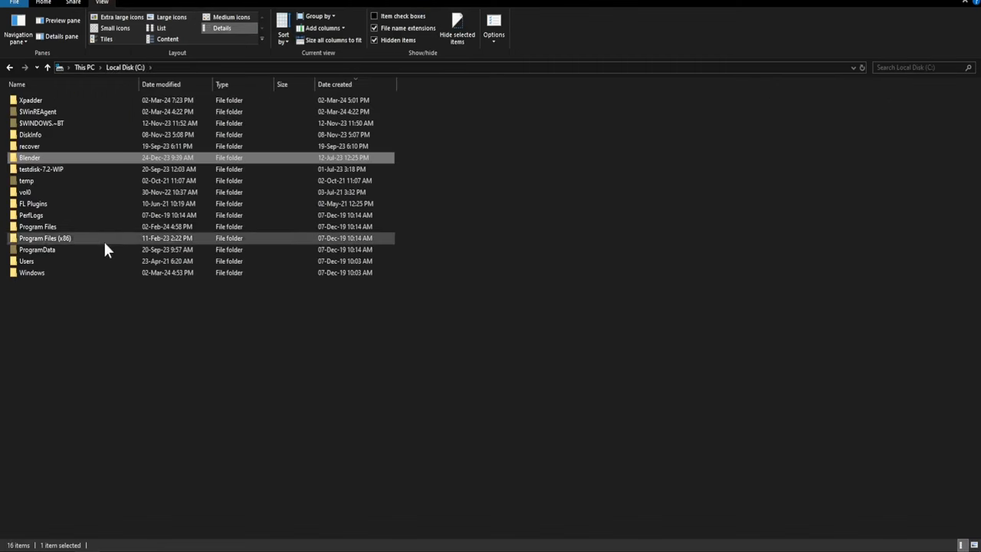
mouse_move(43, 263)
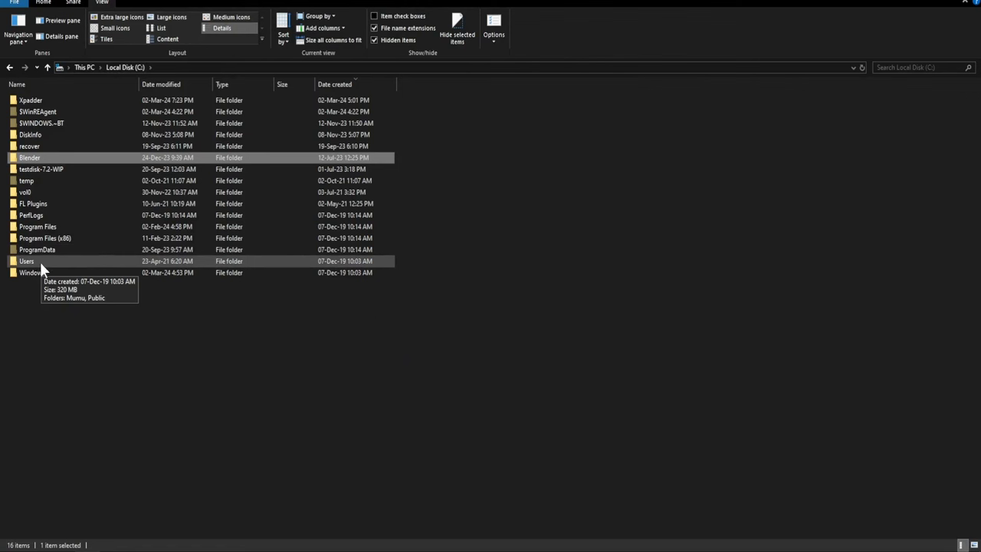
Step: Open the Users folder on the C drive to view its profile folders
double_click(27, 260)
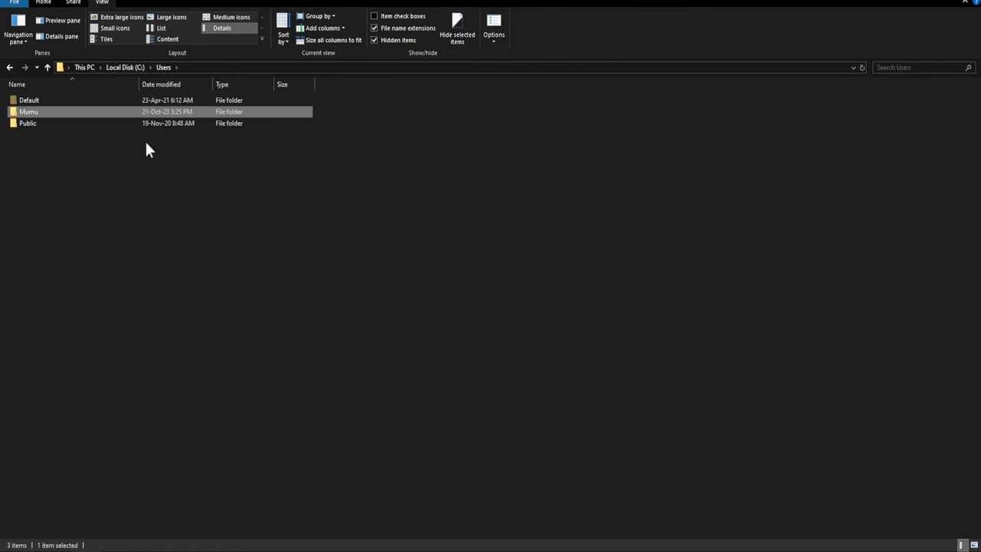
mouse_move(126, 68)
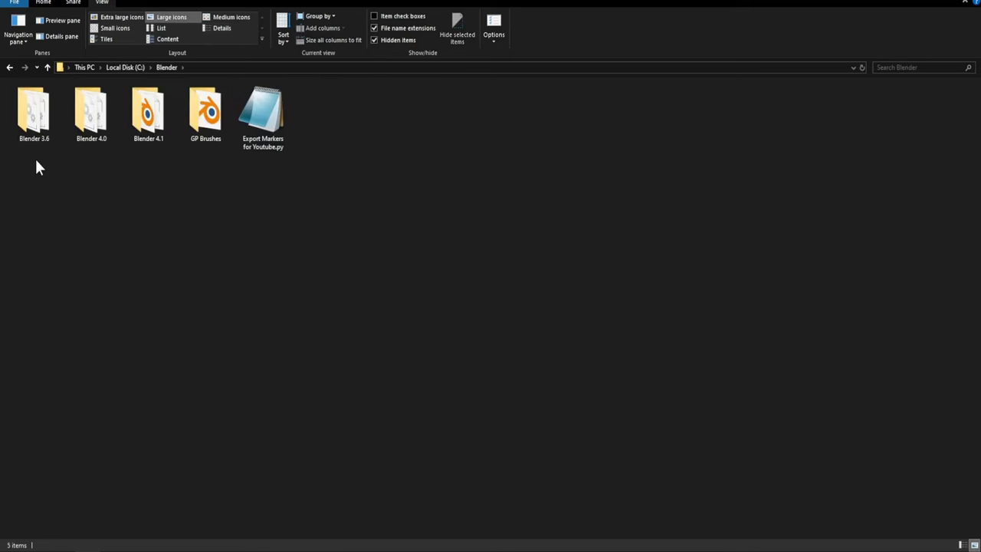
Step: Create a new folder named config inside Blender 4.0's 4.0 version subfolder
double_click(92, 110)
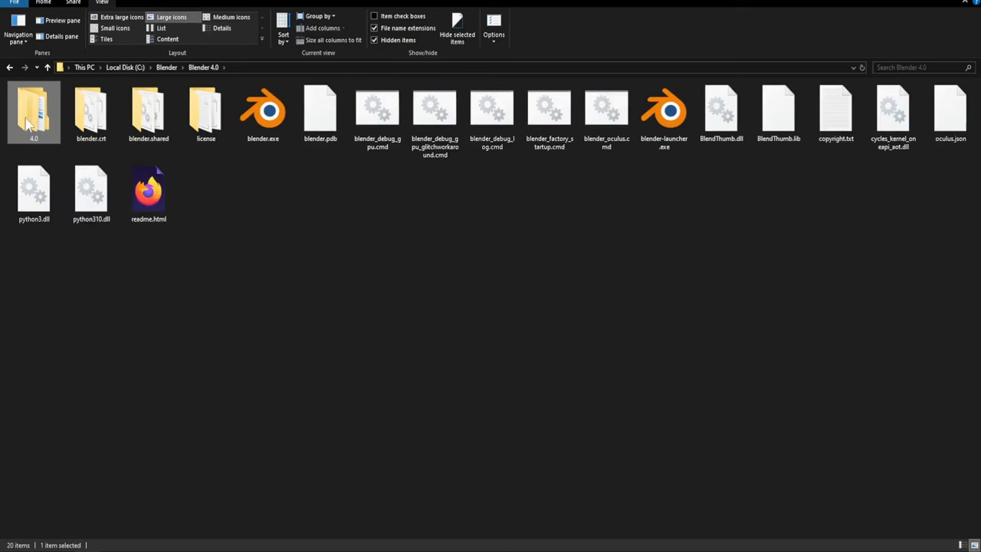
double_click(34, 110)
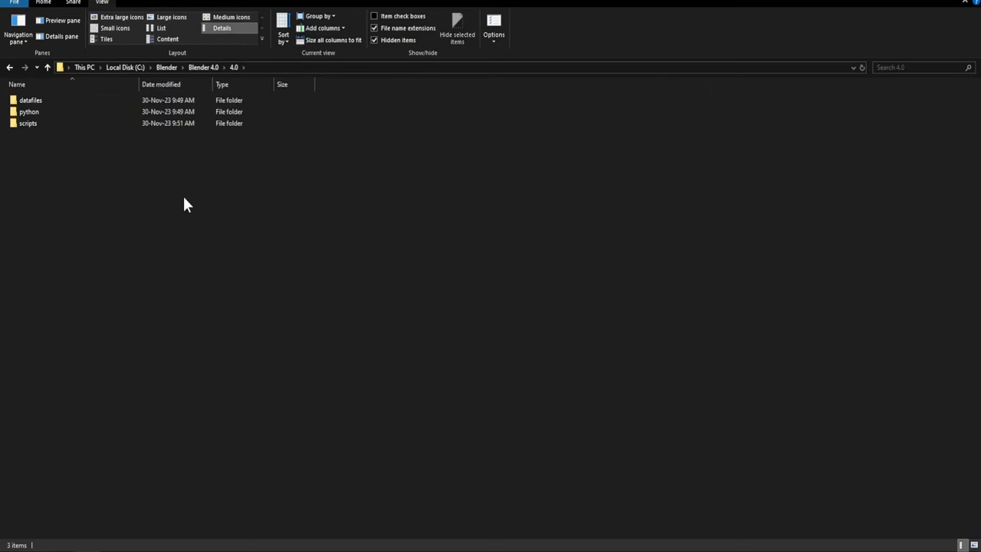
right_click(187, 206)
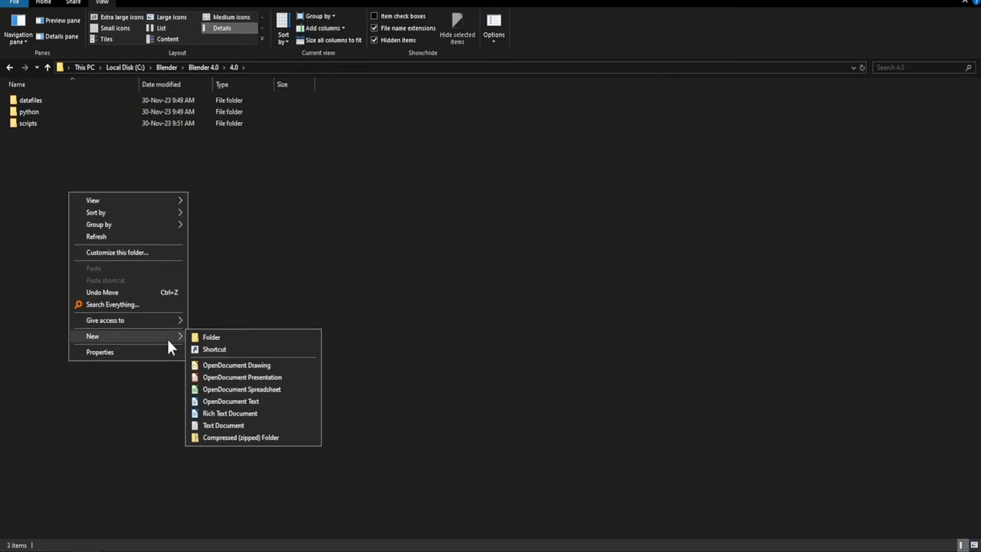
click(212, 337)
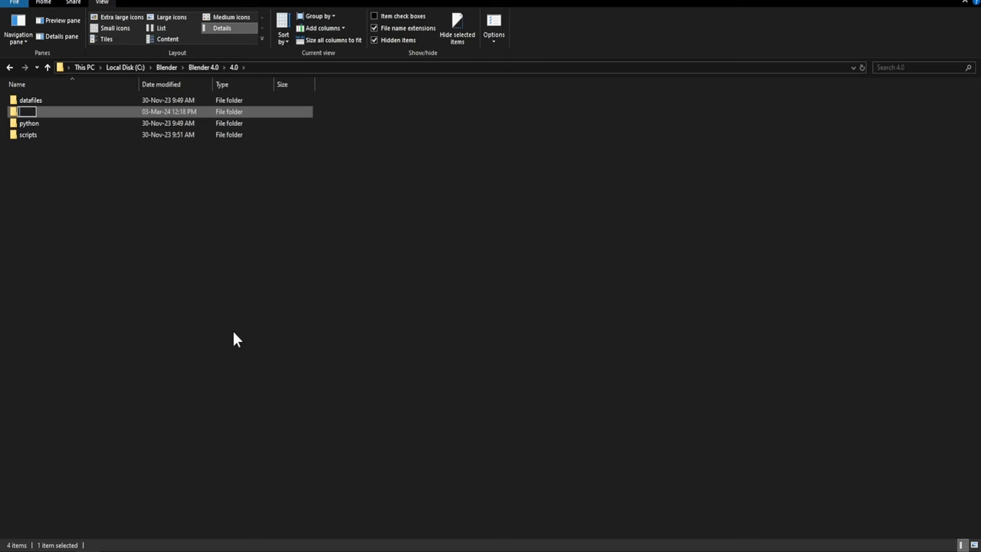
text(config)
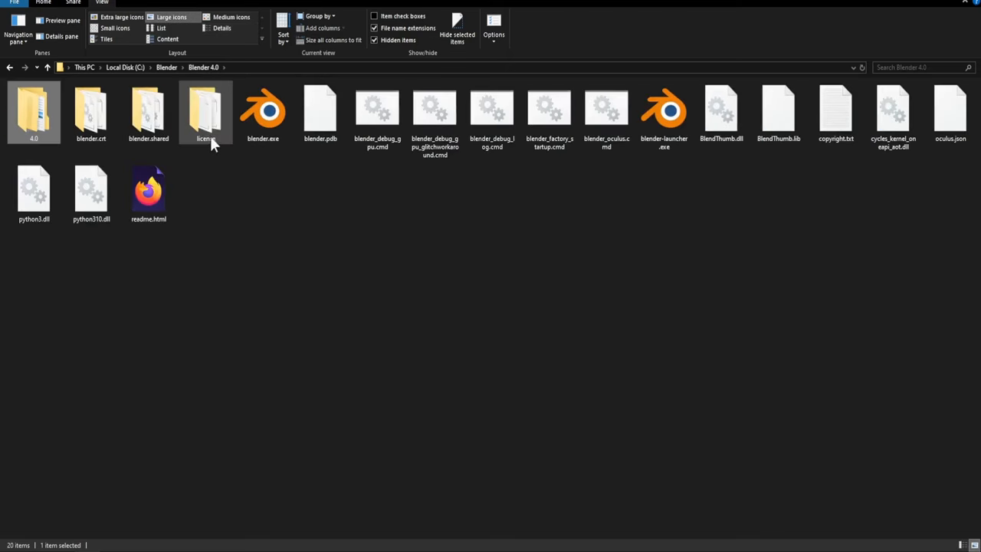
Step: Relaunch Blender 4.0 via blender-launcher.exe so it reaches the Quick Setup screen
click(663, 114)
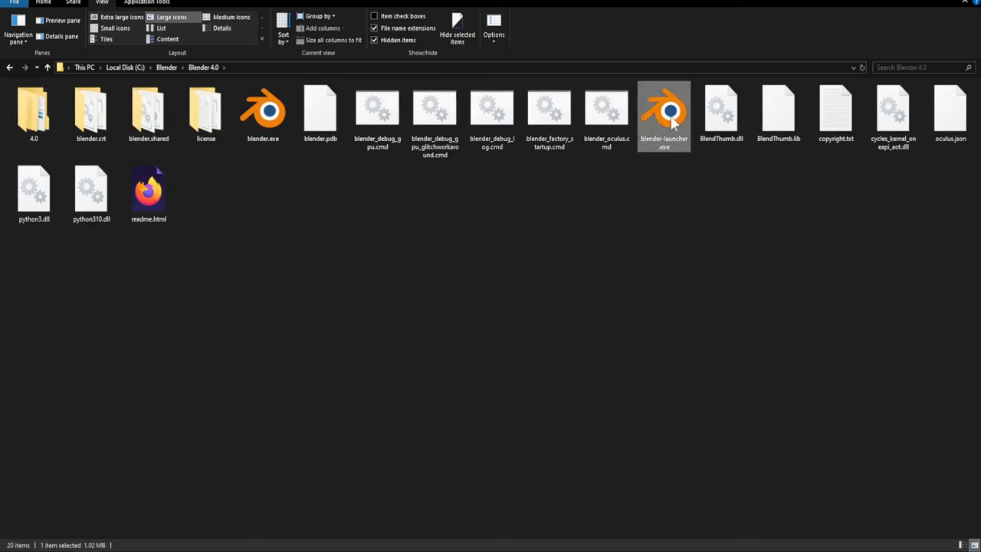
double_click(664, 110)
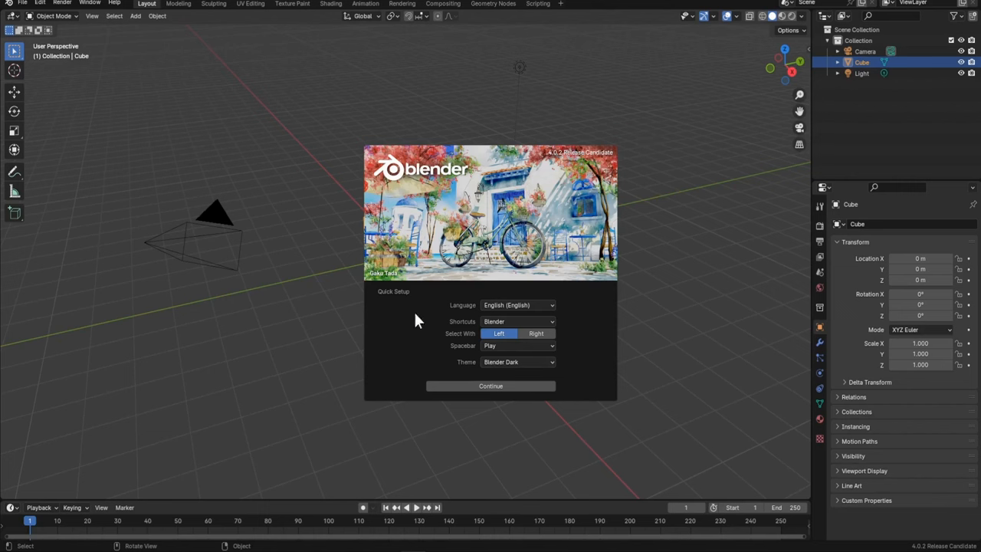
mouse_move(638, 170)
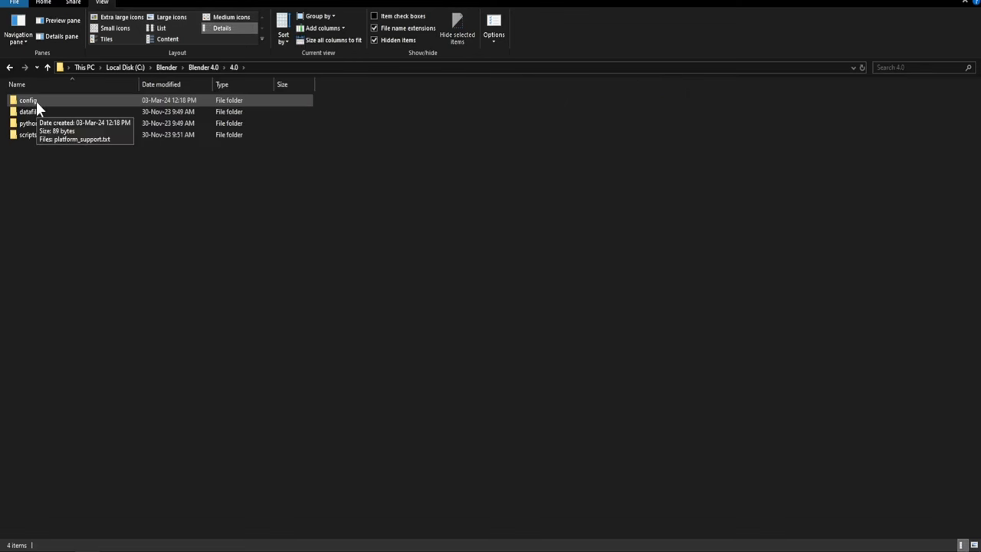
Step: Verify the config folder holds platform_support.txt and navigate back to the Blender 4.0 folder
click(28, 101)
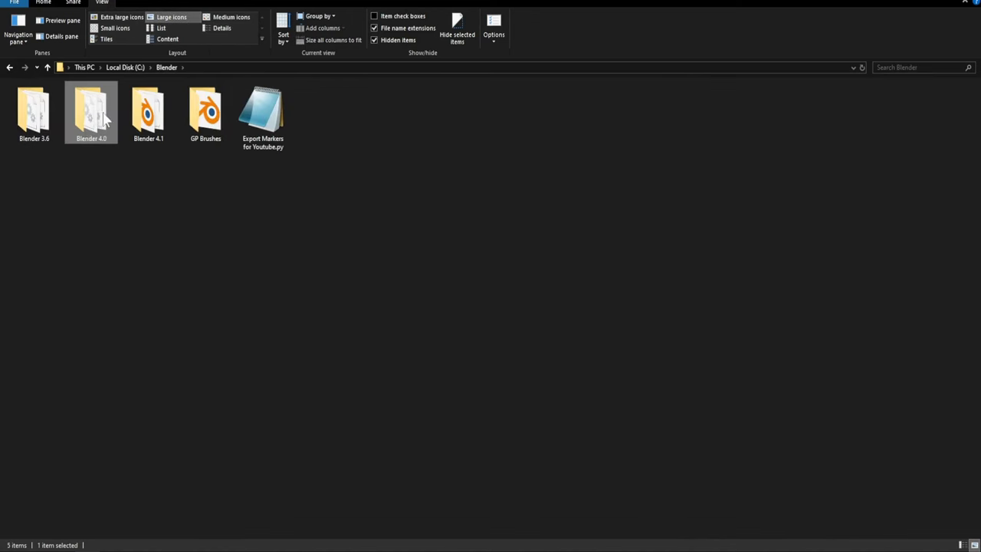
mouse_move(92, 141)
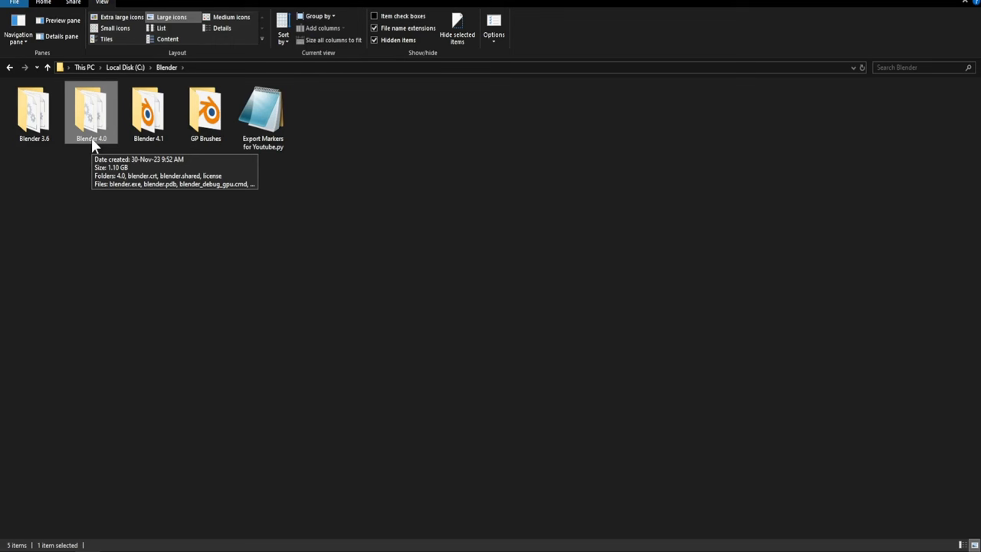
double_click(92, 110)
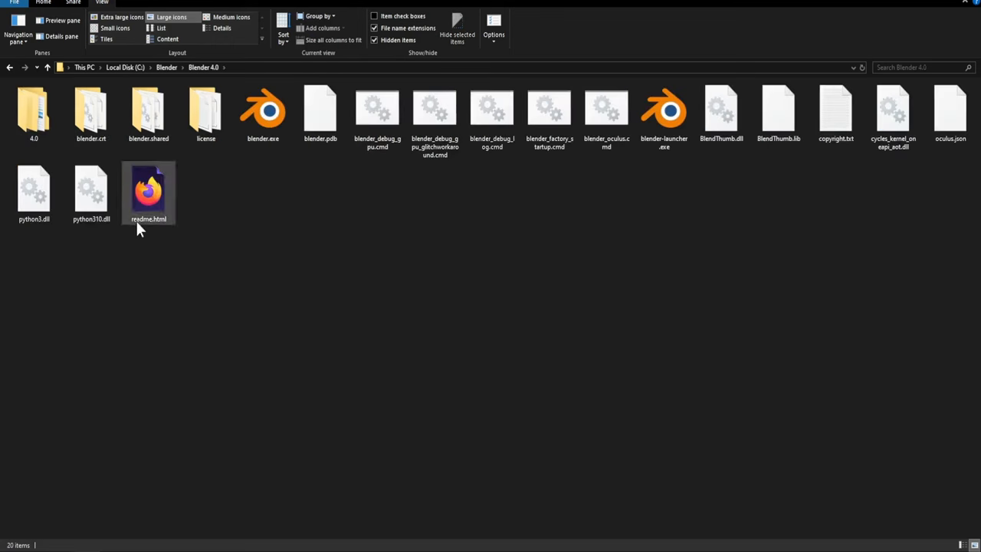
click(533, 261)
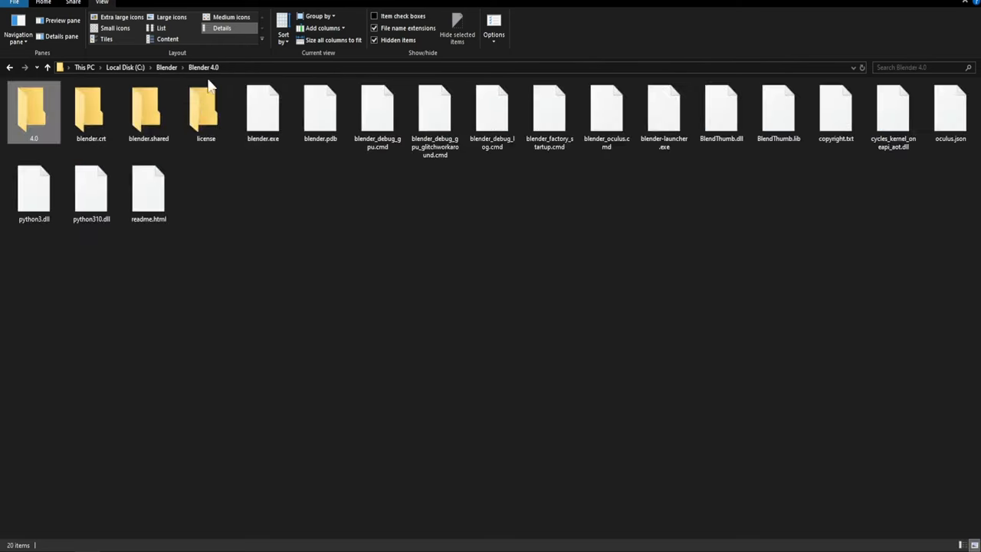
click(171, 17)
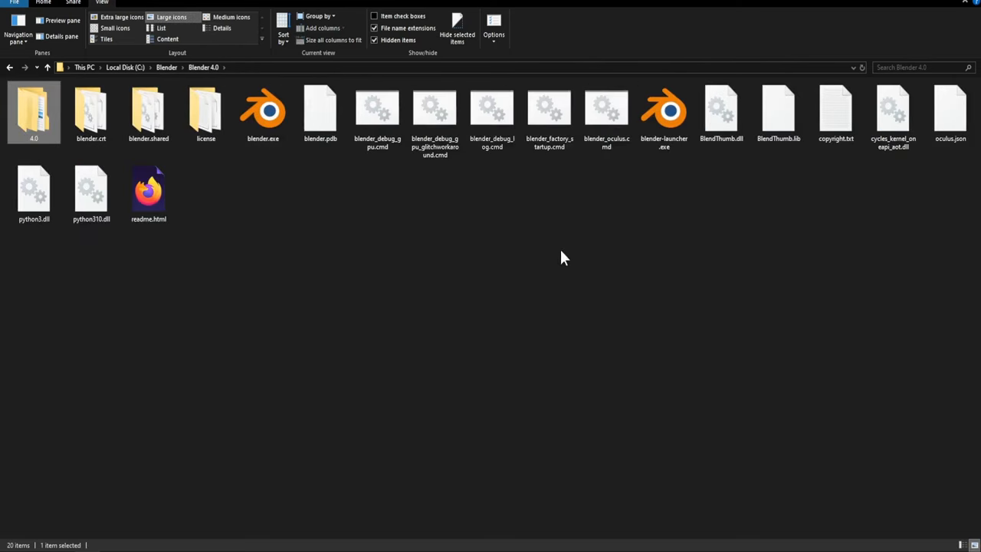